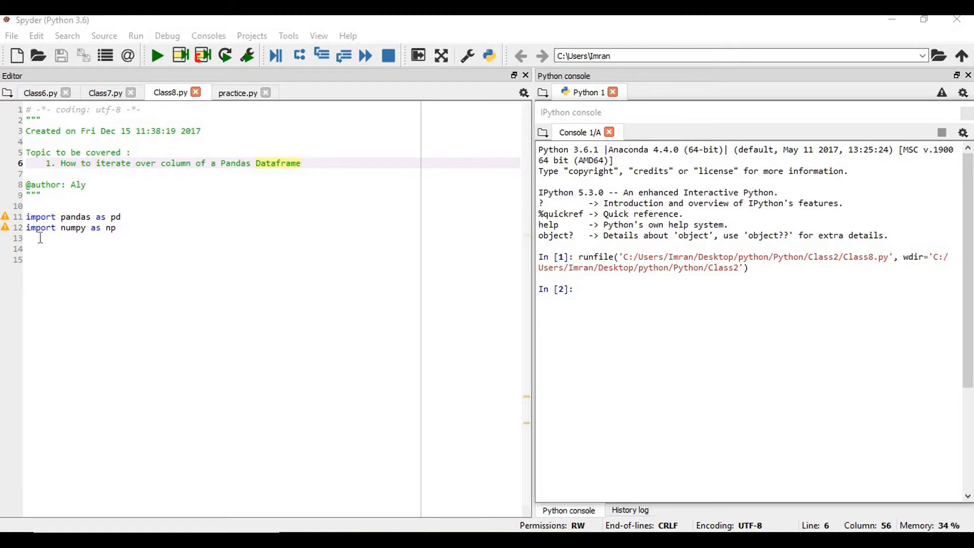
Add df = pd.DataFrame() below the imports and run the line in the console
click(40, 237)
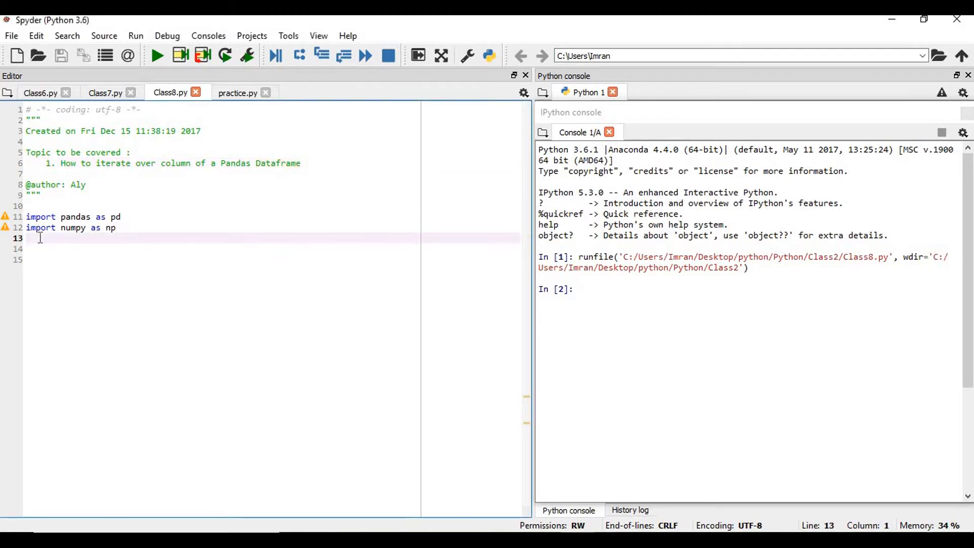
key(enter)
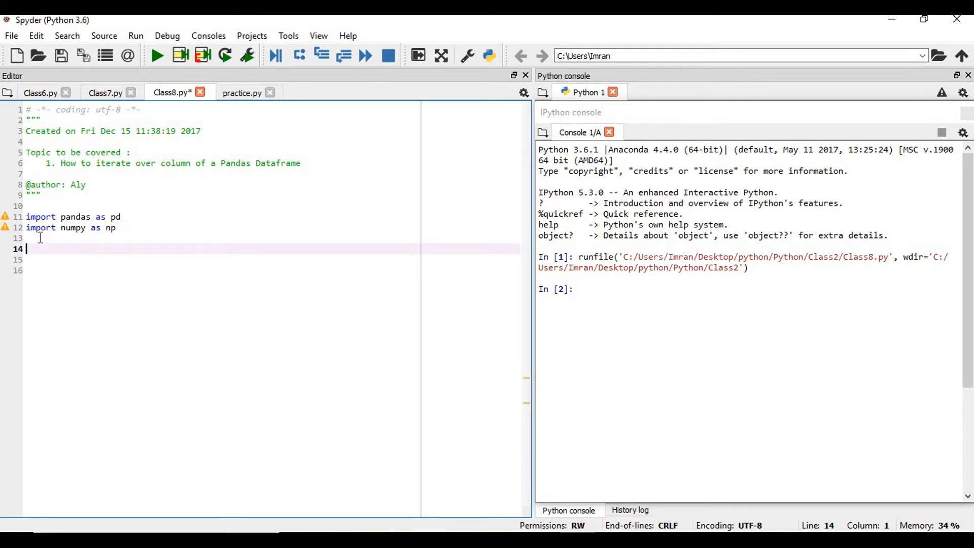
text(df)
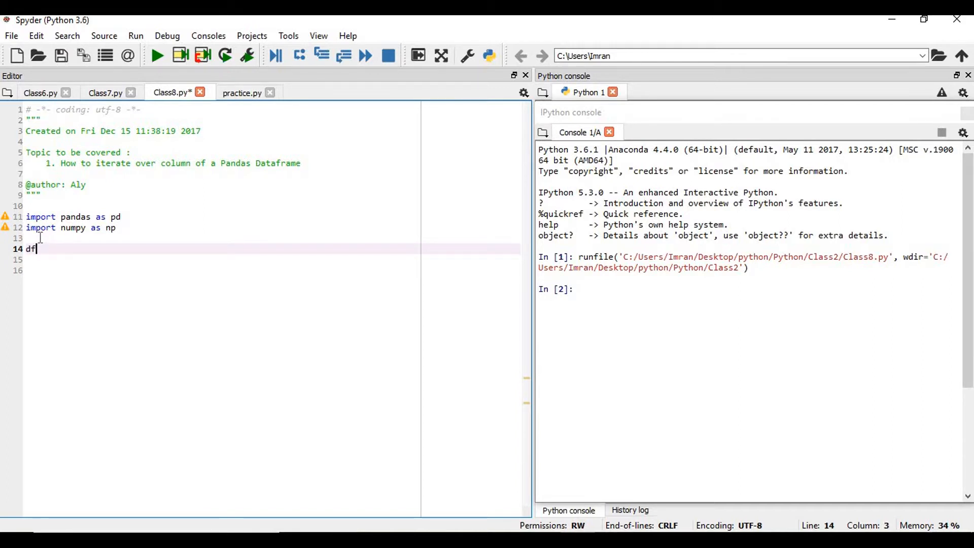
text(= pd)
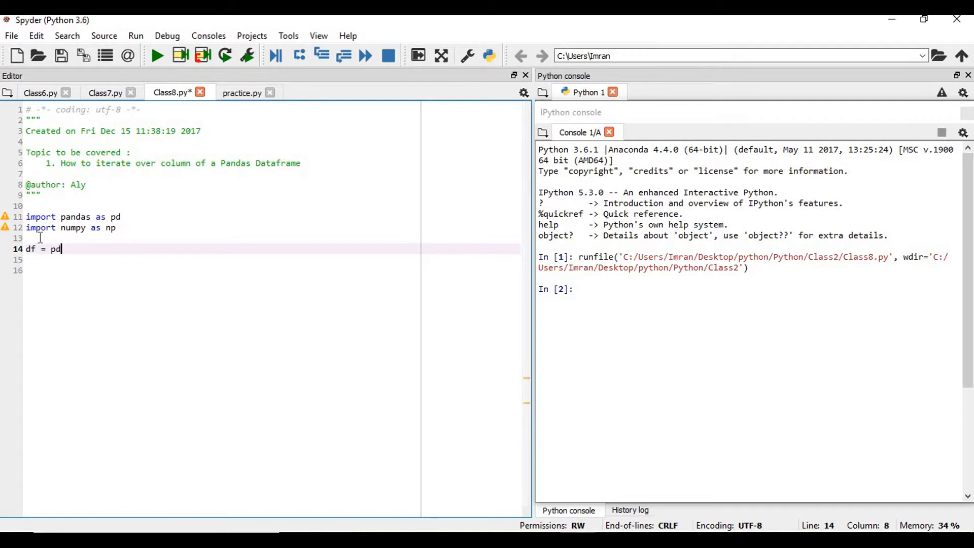
text(.Data)
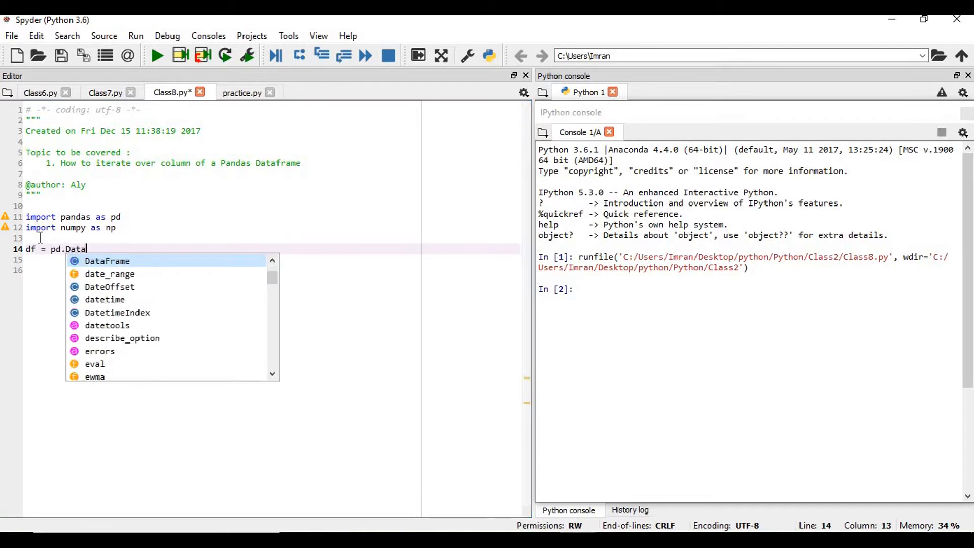
click(106, 260)
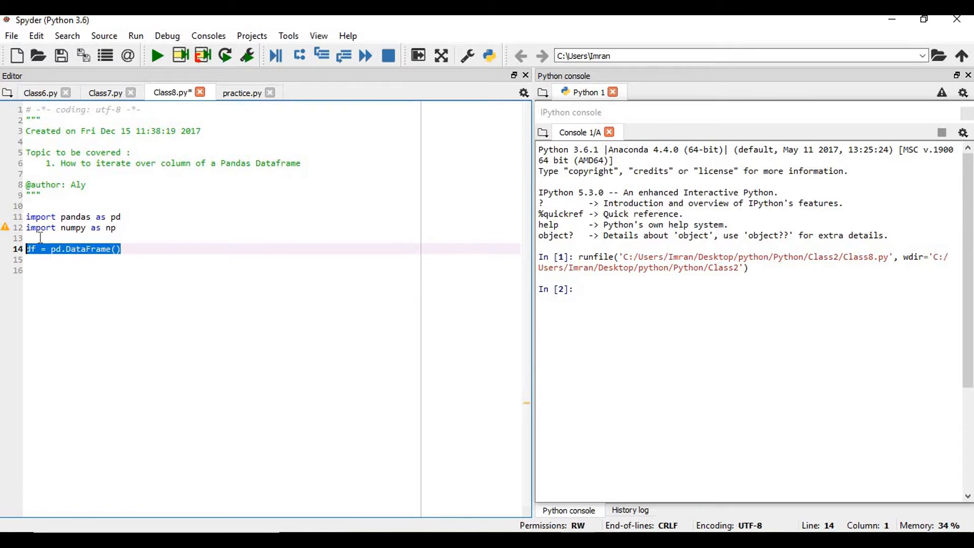
key(f9)
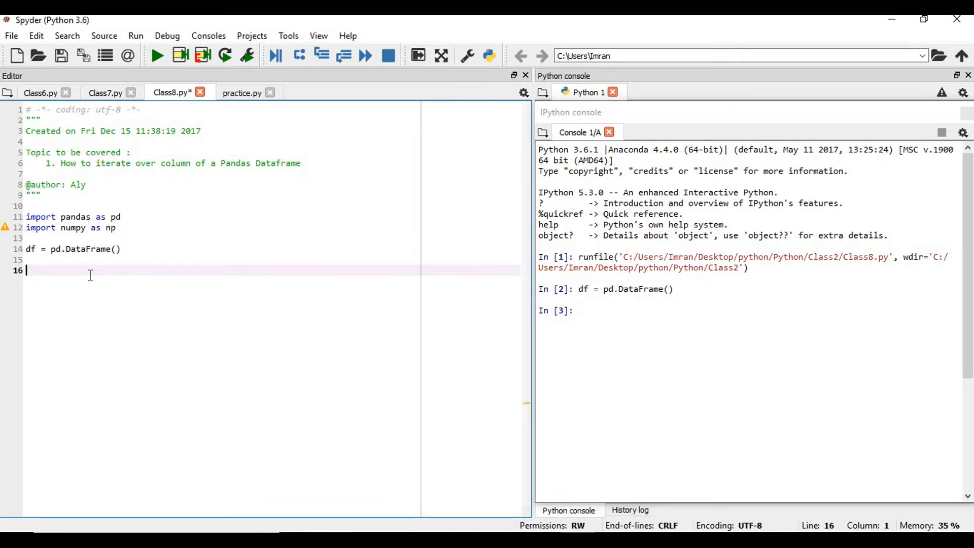
Write the Name list assignment with the people's names, starting with Virat Kohli
text(N)
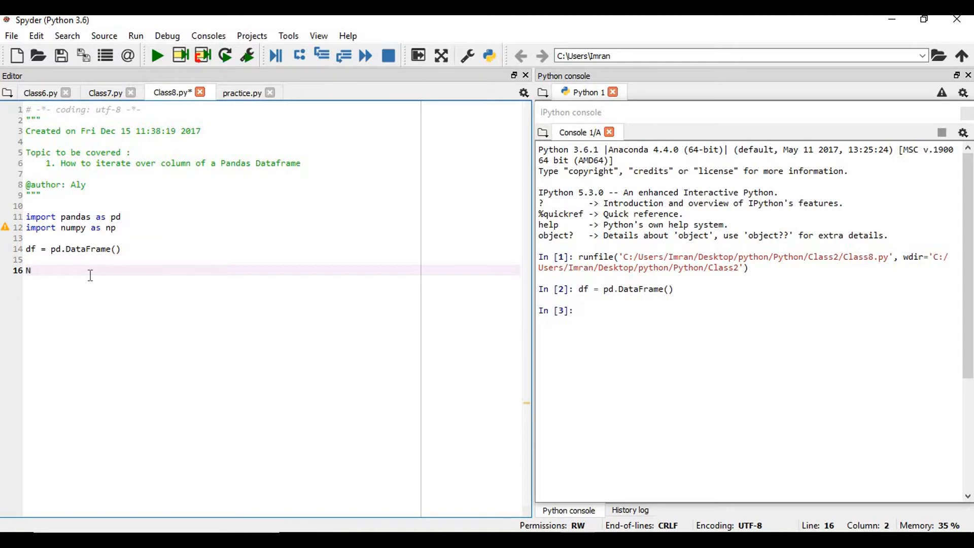
text(ame =)
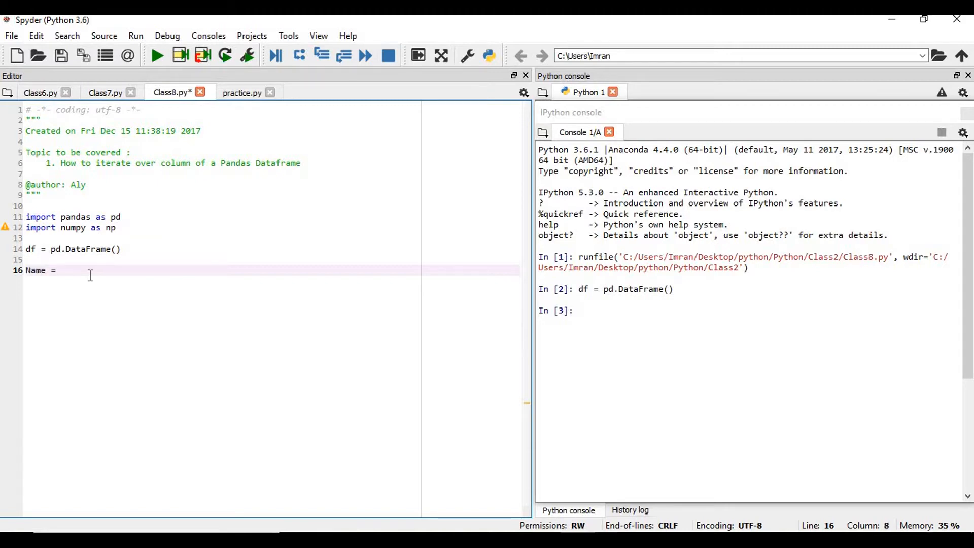
text([')
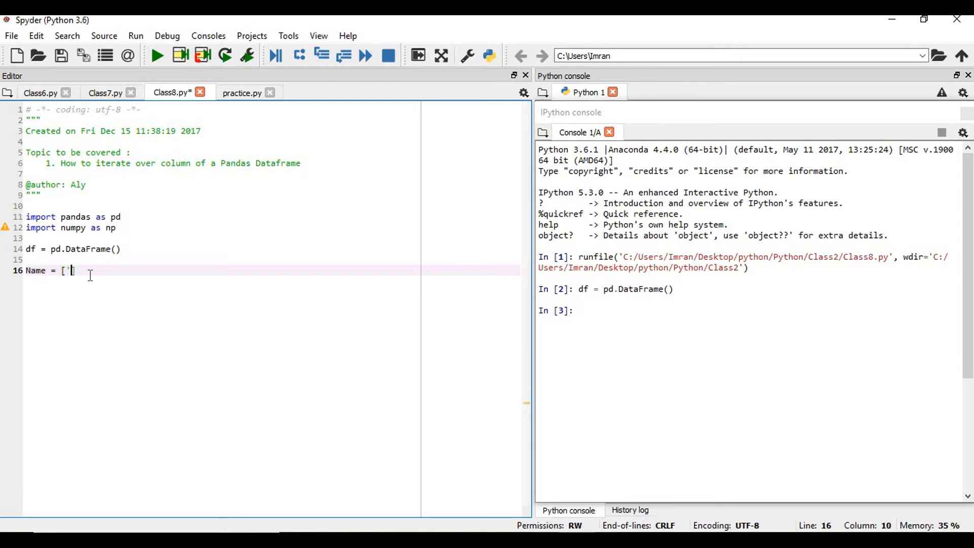
text(Mr)
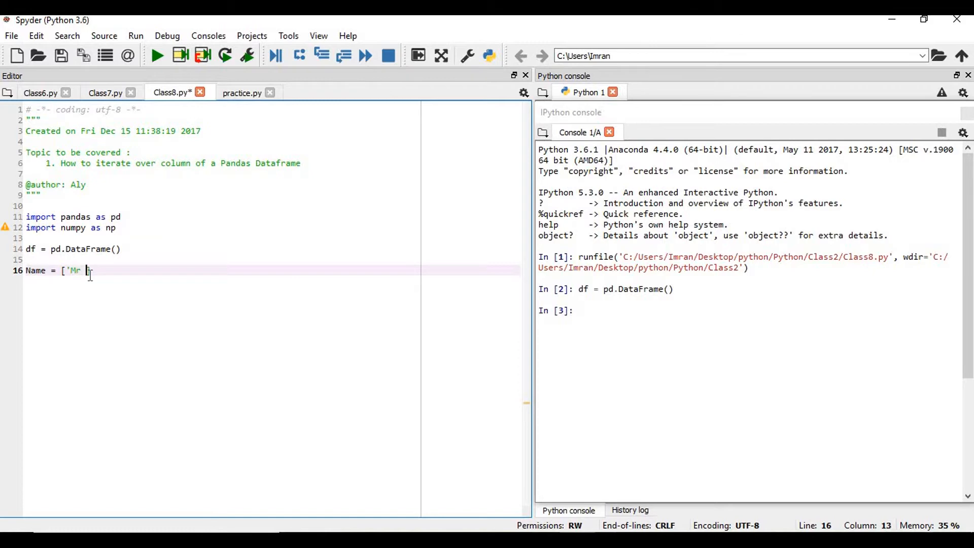
text(ira])
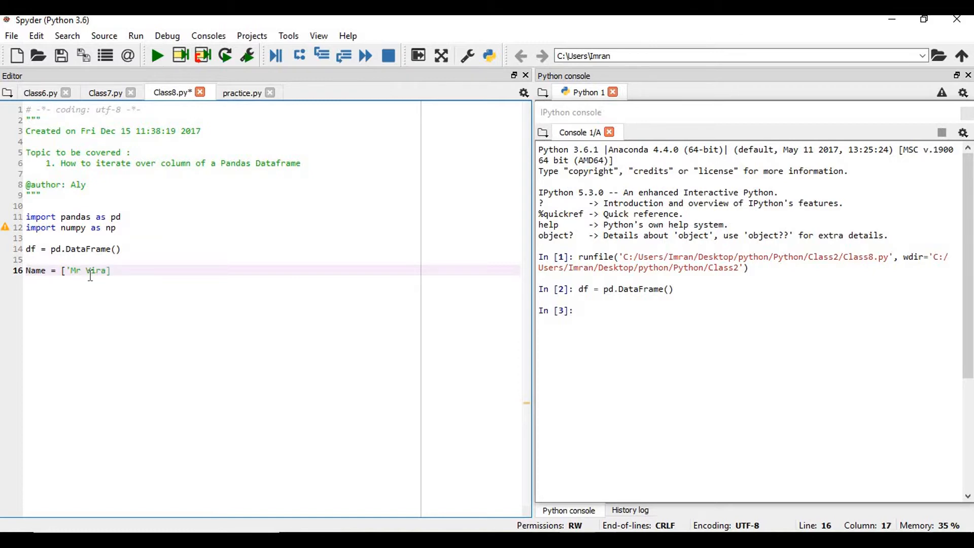
text(irat Kohli','Mrs Susan Whisler','Mr Micheal Scofield','Mrs Sarah Wilson)
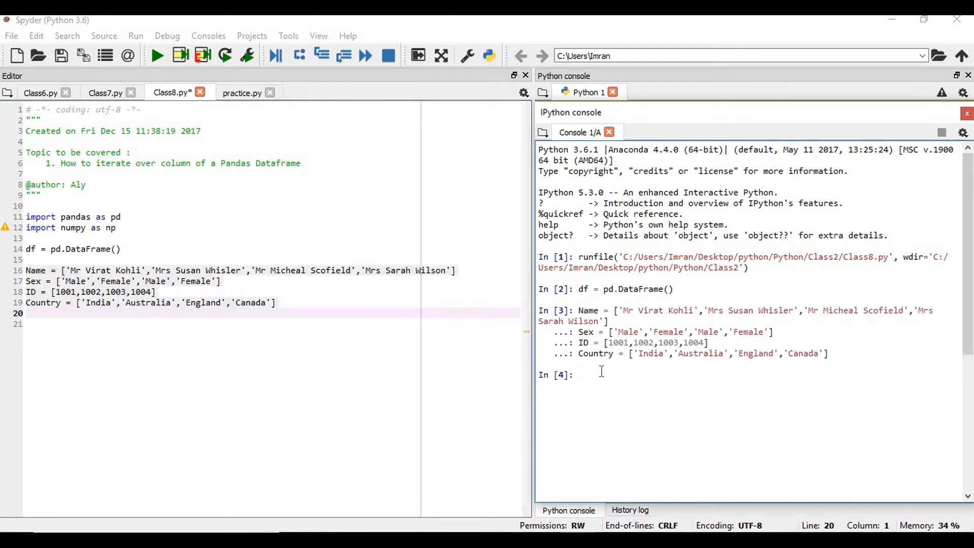
Show Name's contents in the console and check type(Name) is list
text(Name)
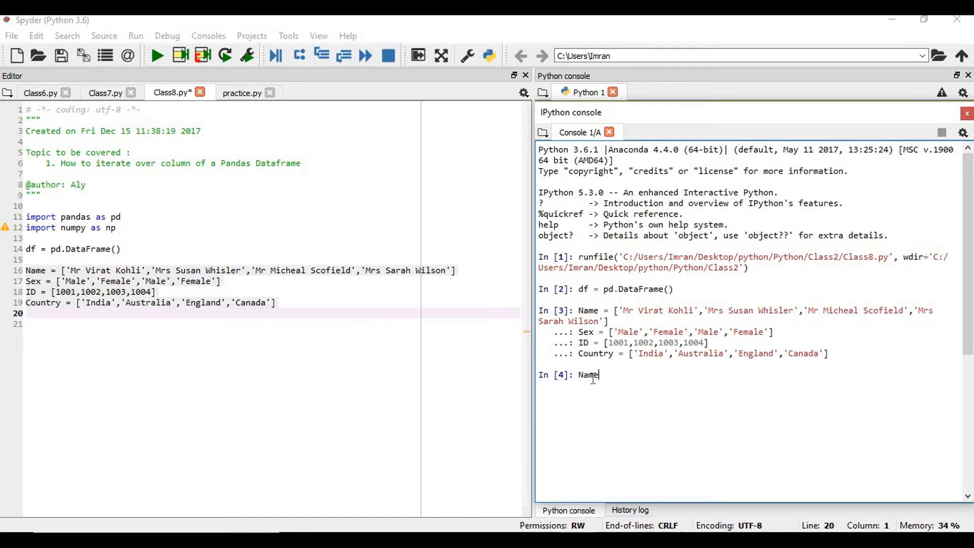
key(enter)
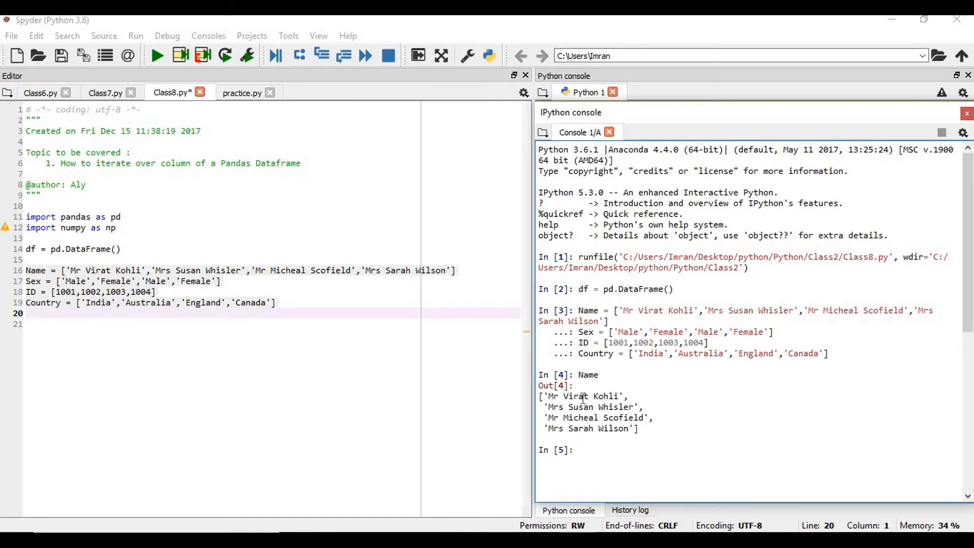
text(ty)
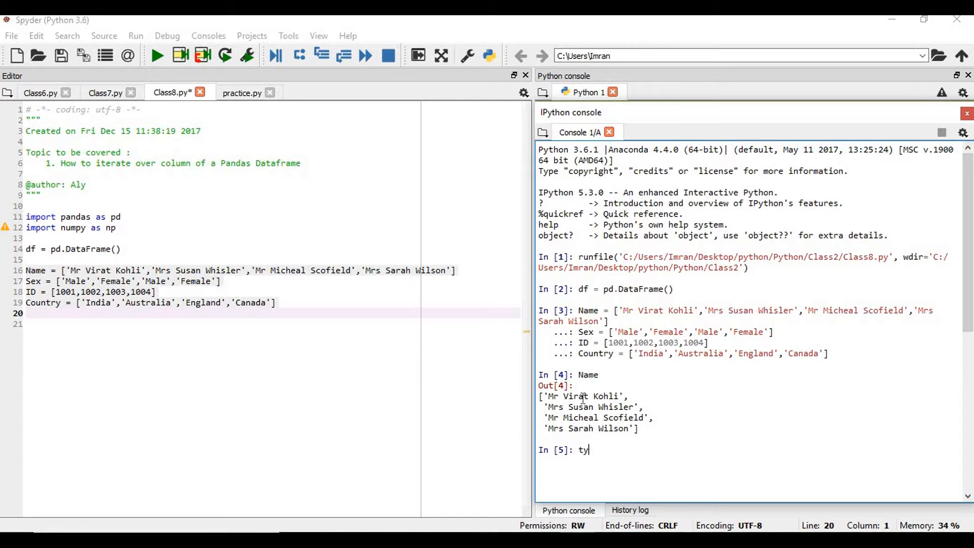
text(pe(Name)
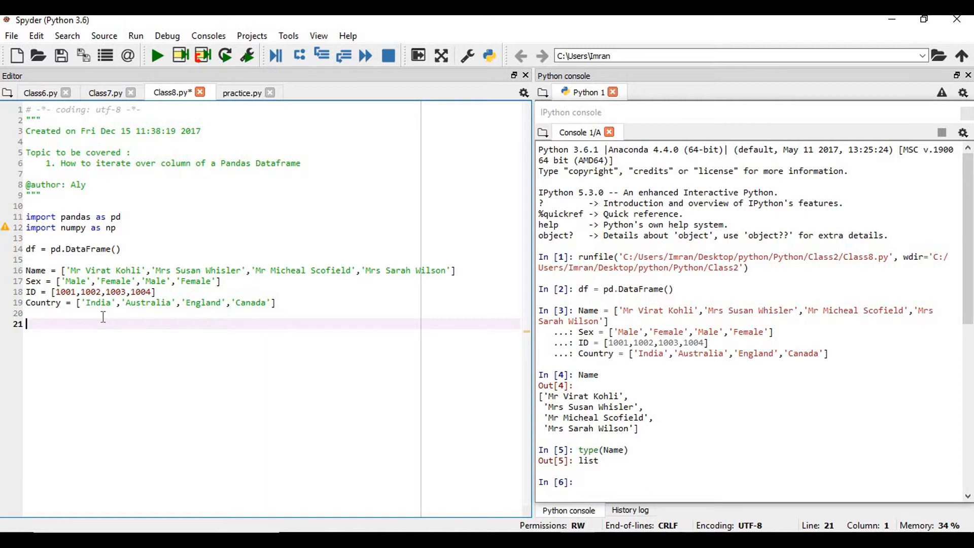
Assign the Name, ID and Sex lists to df columns of the same names
text(df['Name)
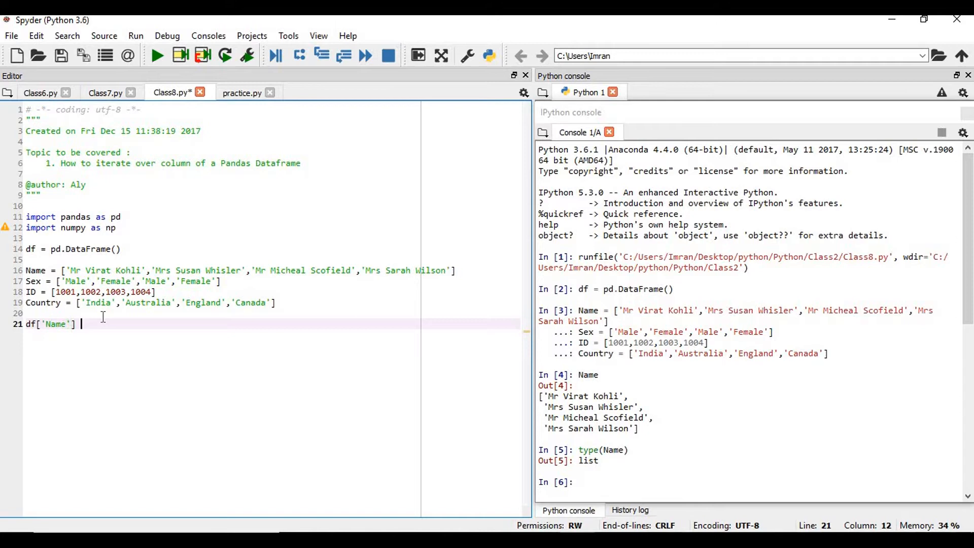
text(= Name)
text(df[')
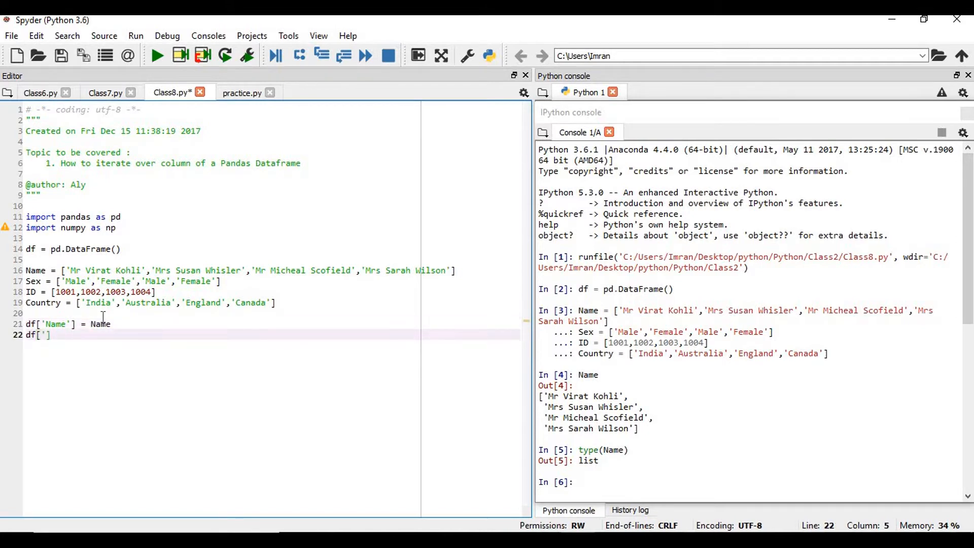
text(ID)
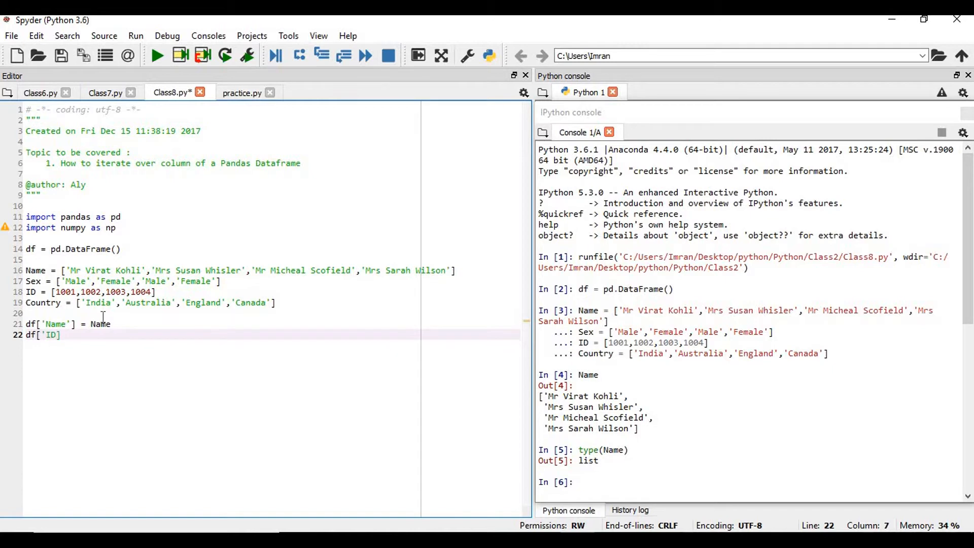
text(= ID)
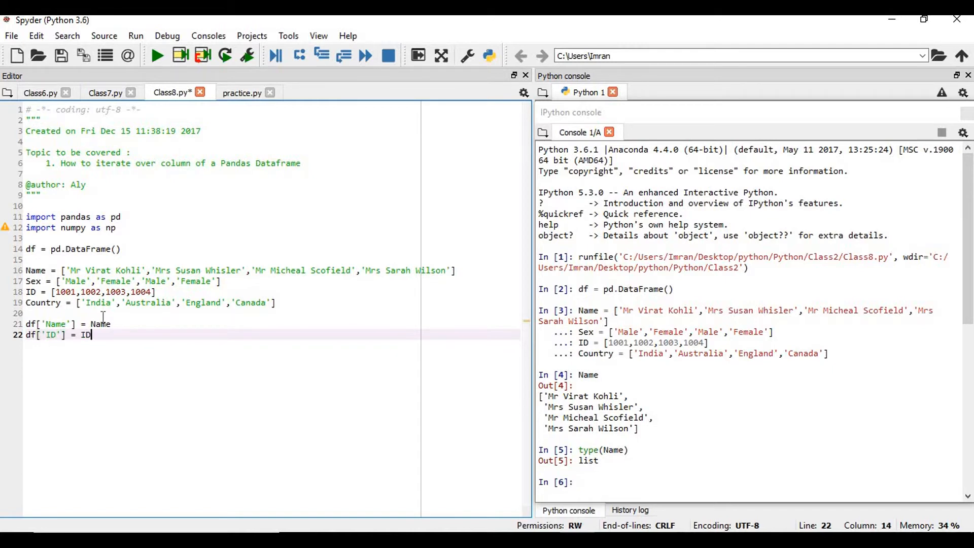
text(df[])
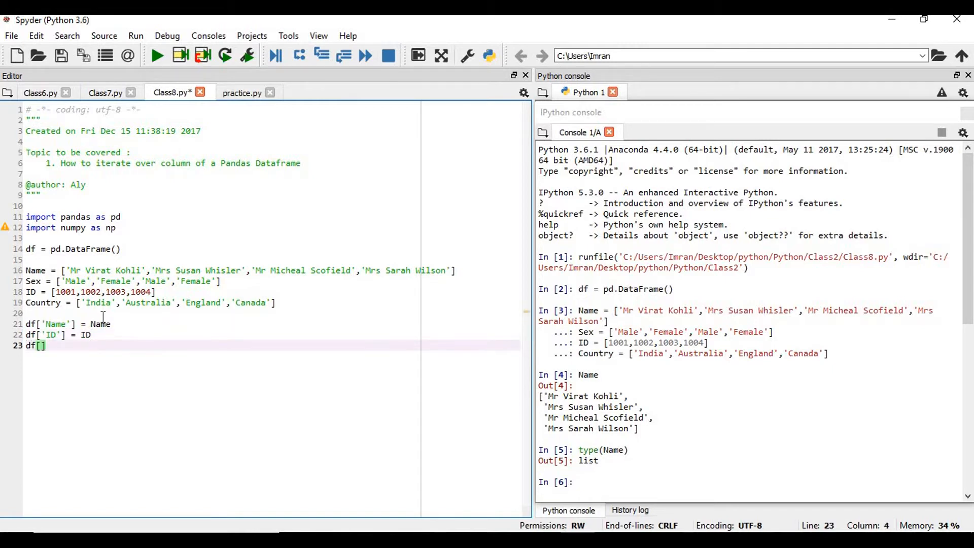
text('Sex')
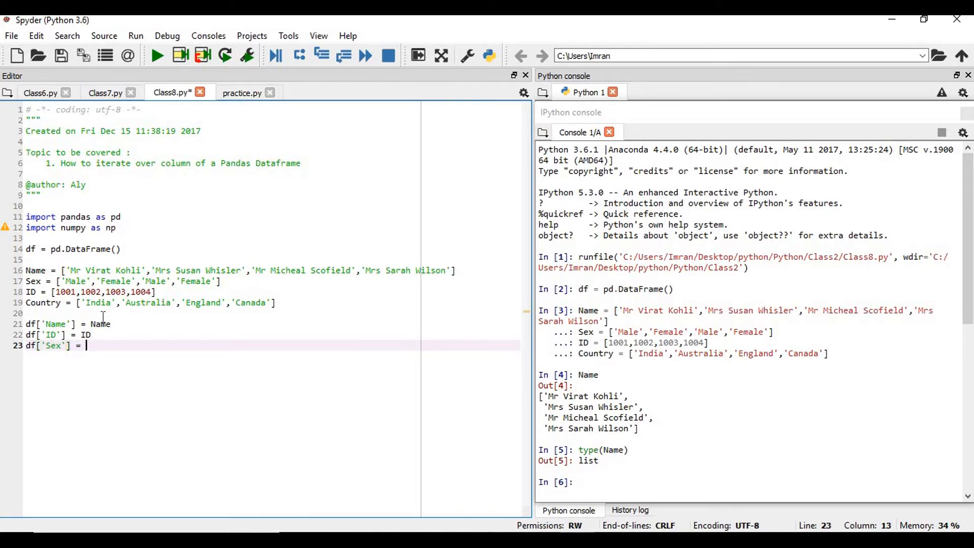
text(Sex)
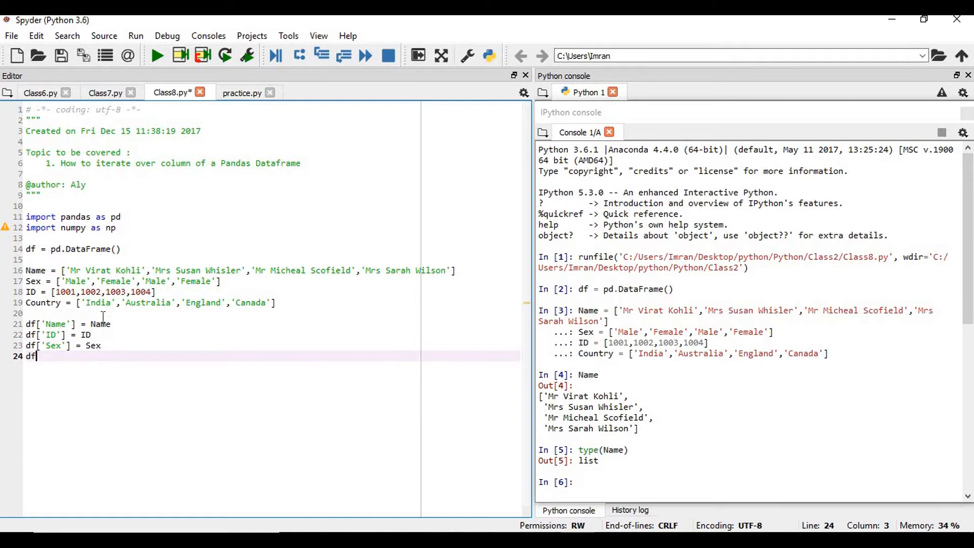
Assign df['Country'] = Country and run the four column assignments in the console
text([)
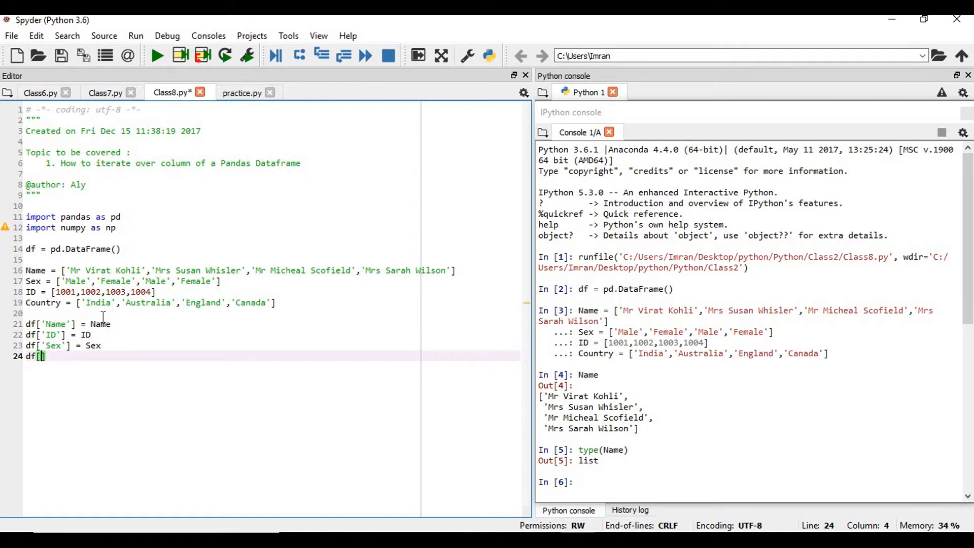
text(Country')
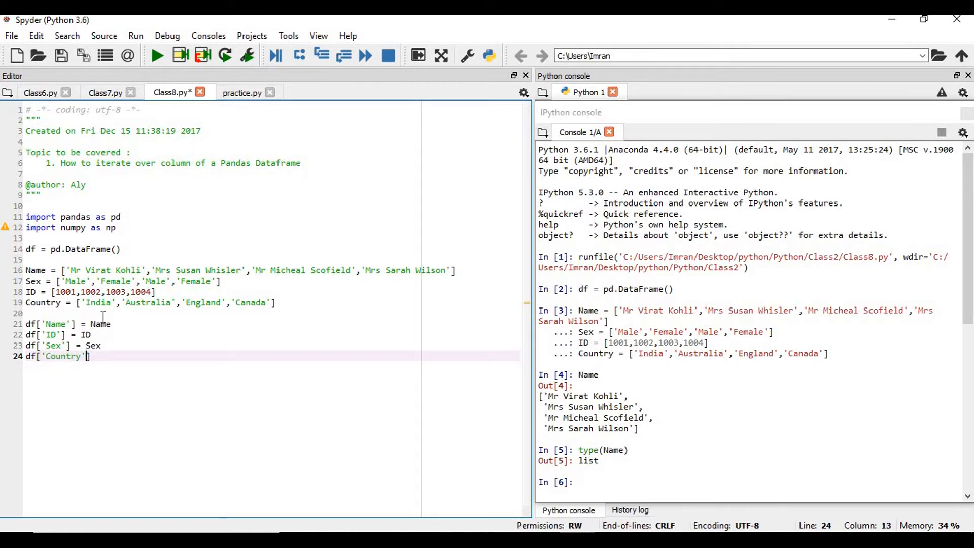
text(= C)
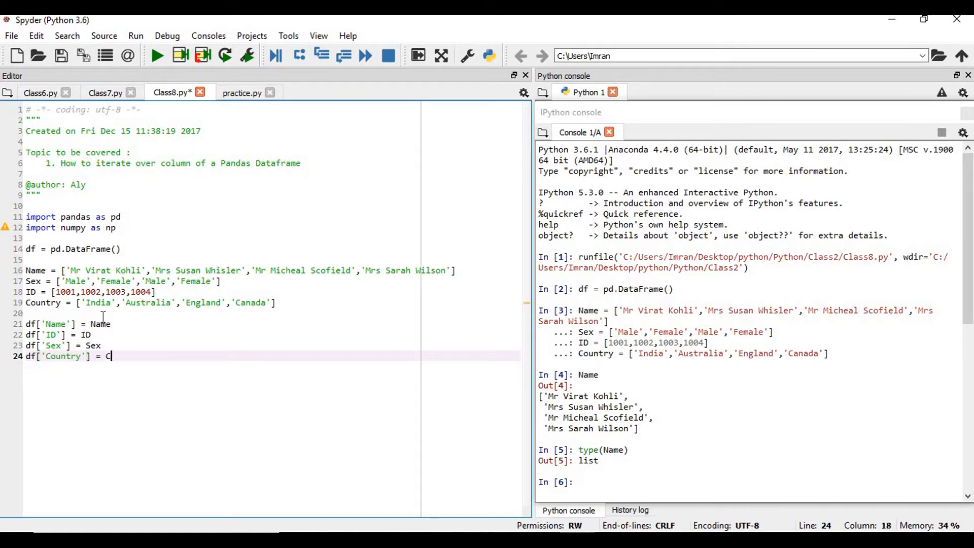
text(ountry)
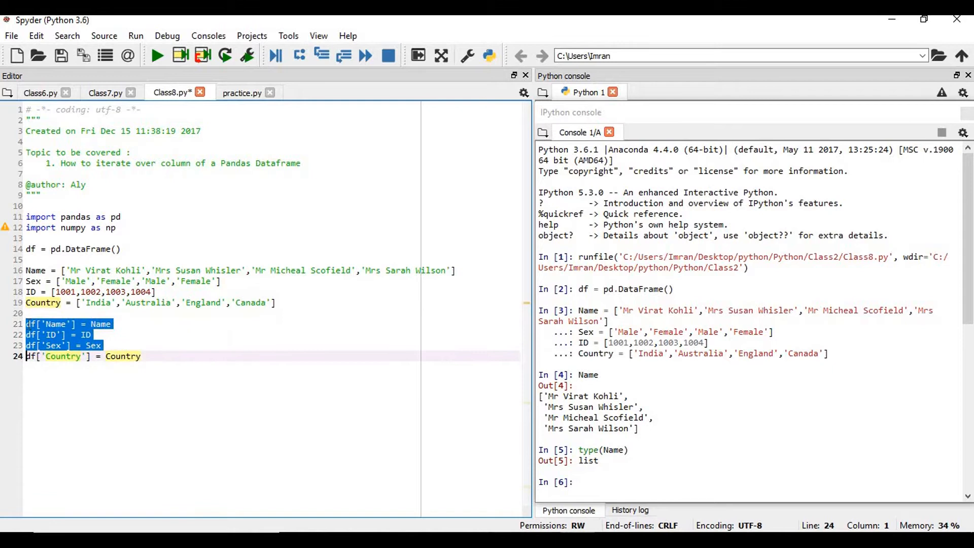
key(f9)
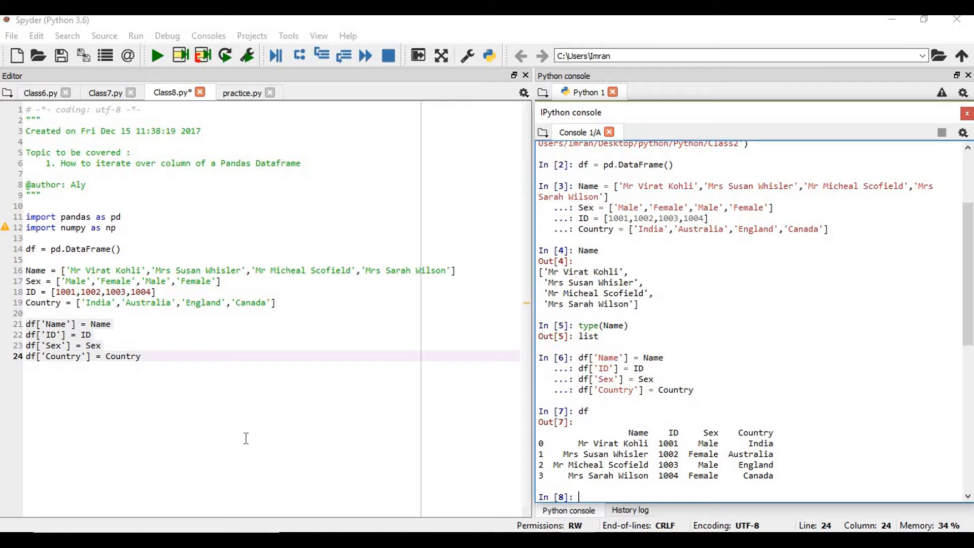
Write for name in df['Name']: print(Name) below the column assignments
key(enter)
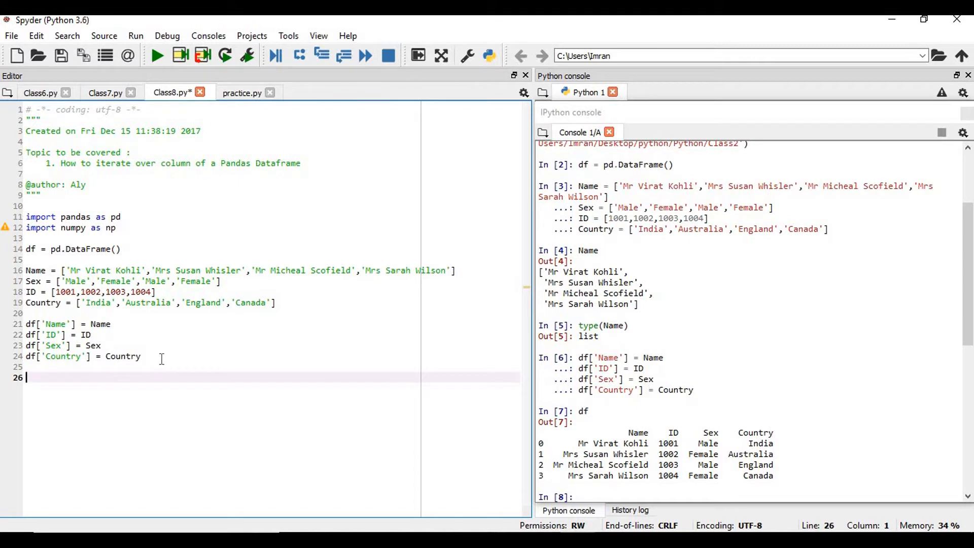
text(for)
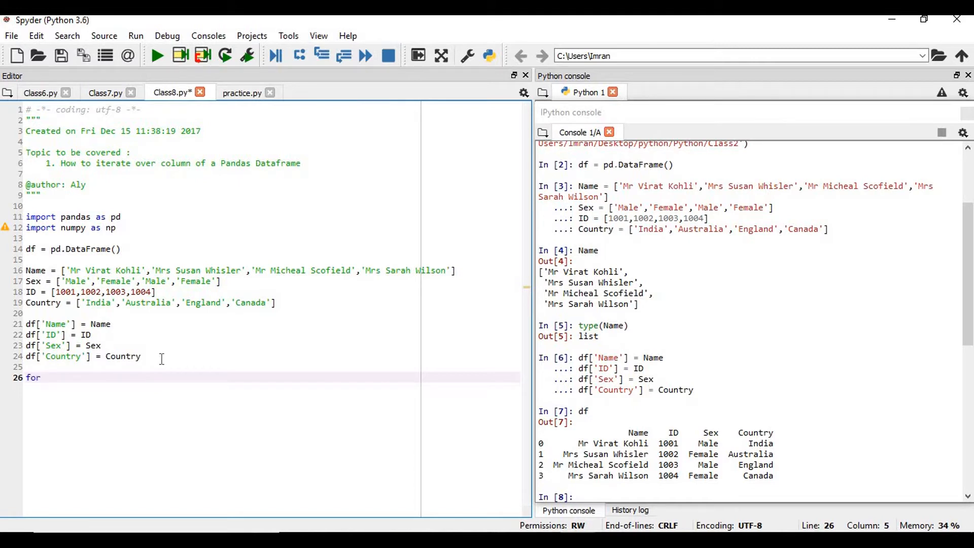
text(name in)
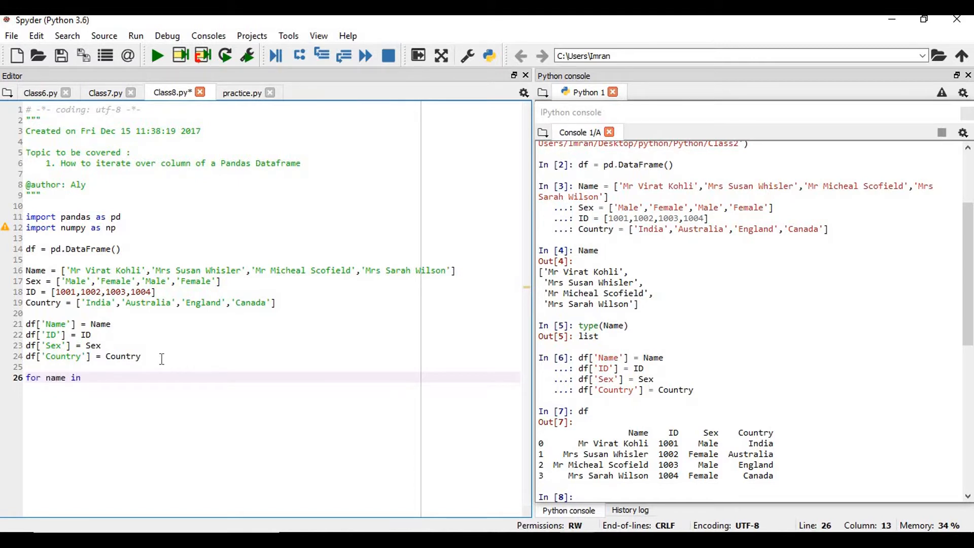
text(df['Name']:)
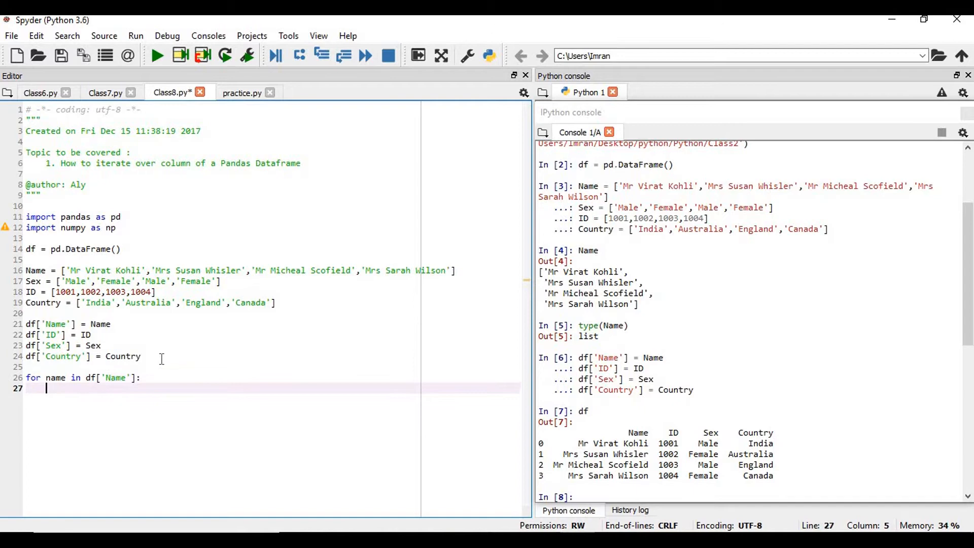
text(print())
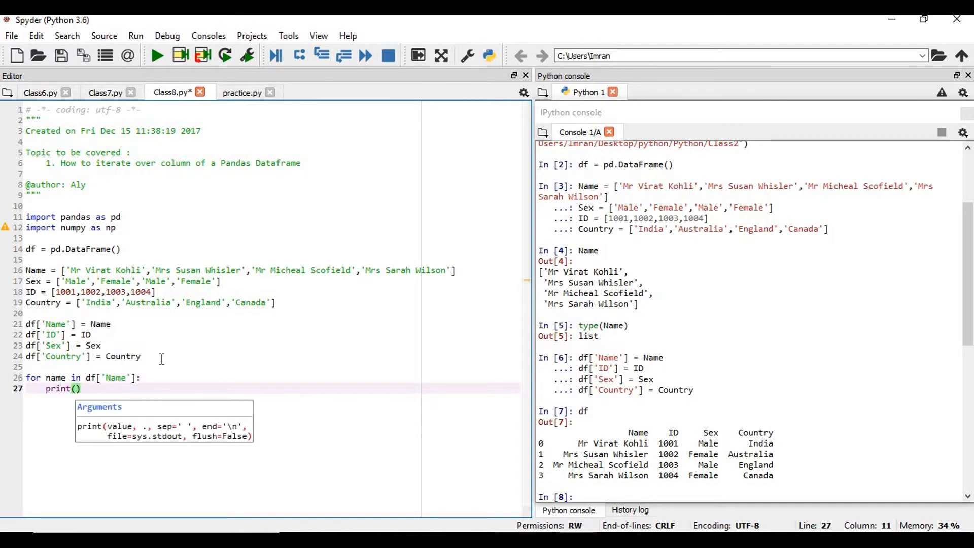
text(Name)
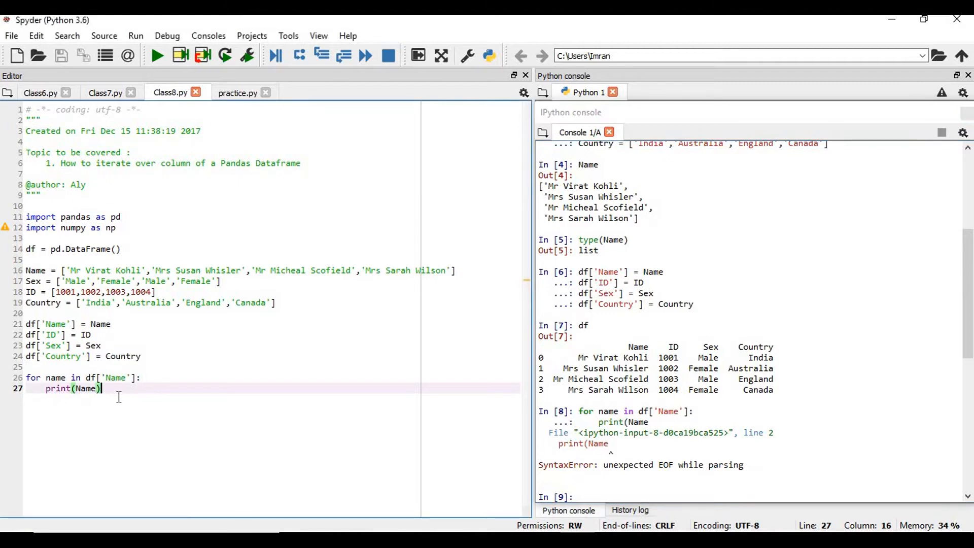
Select the miscapitalised Name inside the print call to correct it to name
click(81, 389)
text(n)
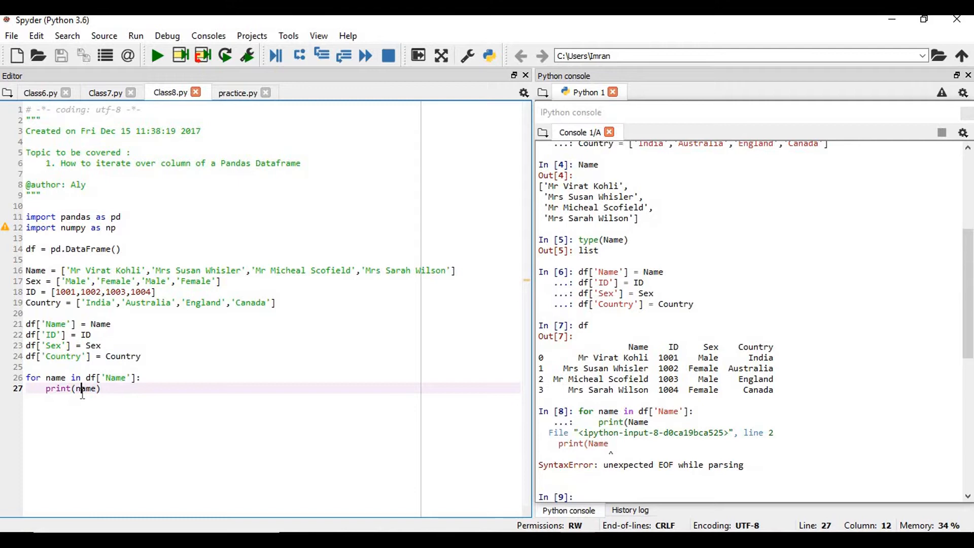
drag(26, 377, 101, 389)
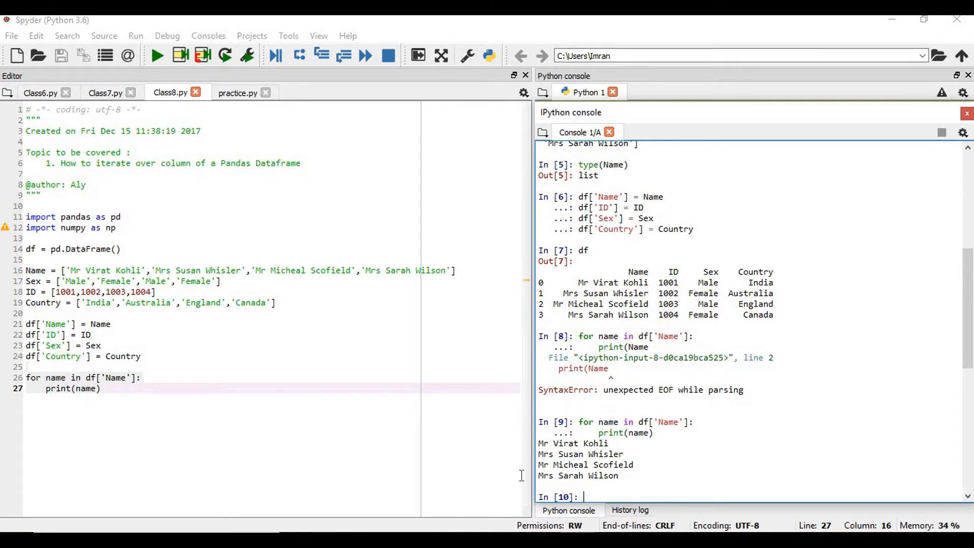
Write a second loop over df['Name'] printing name.upper()
key(enter)
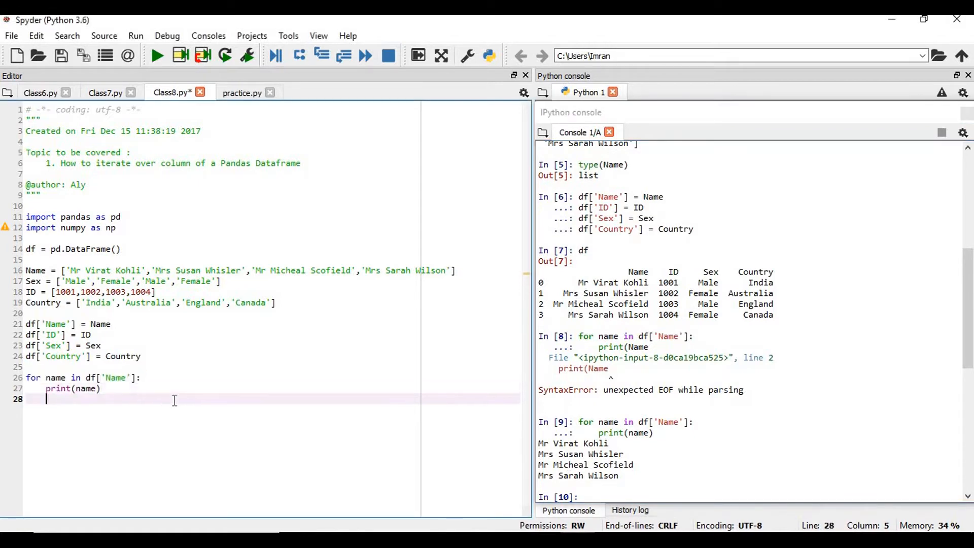
key(enter)
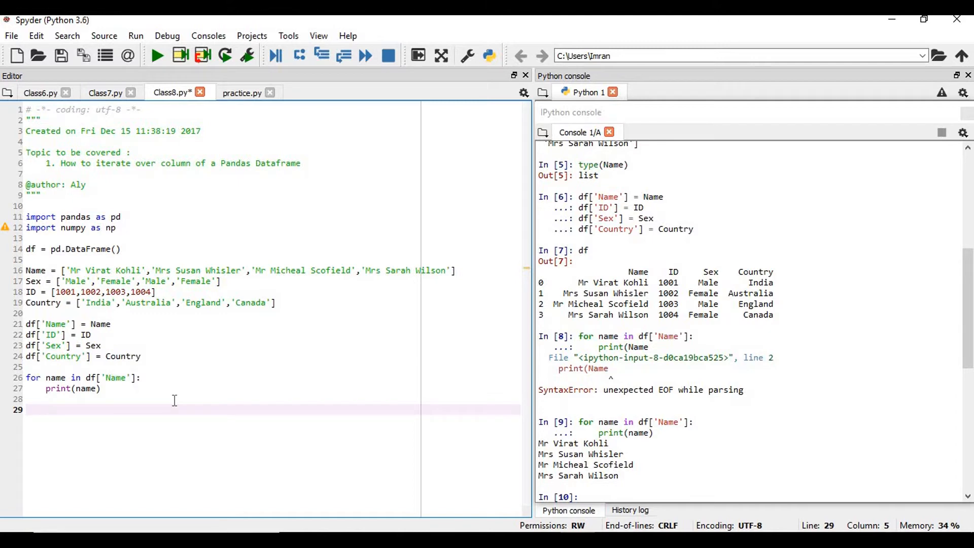
text(for name in df)
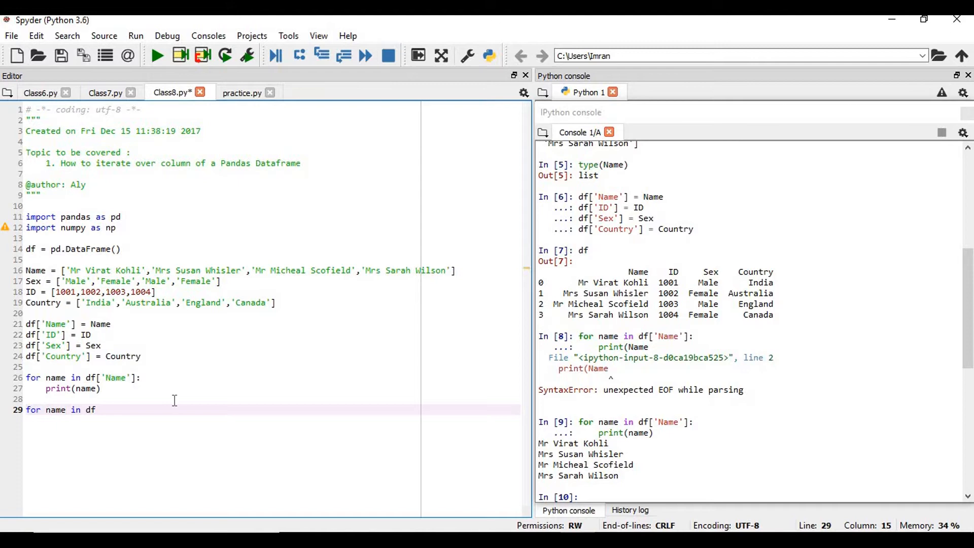
text([;Name']:)
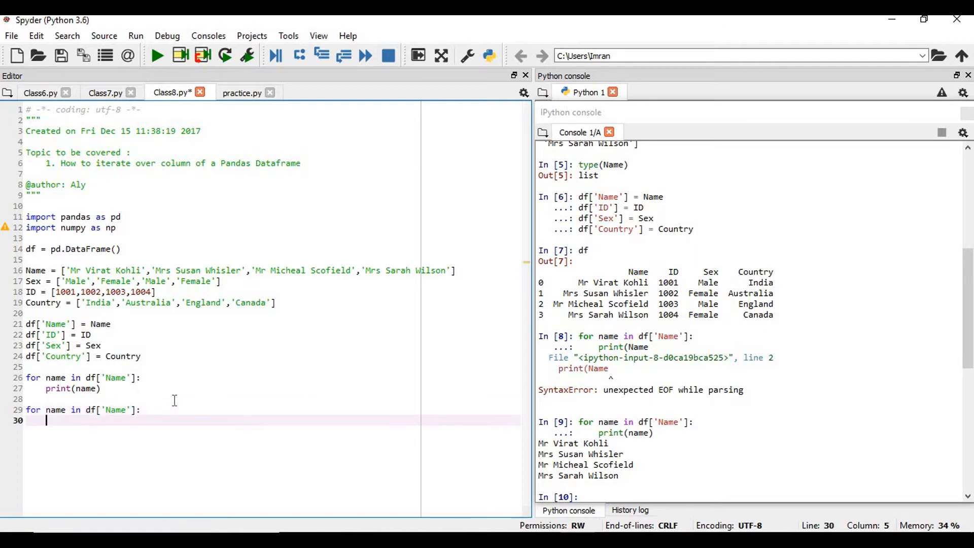
text(print())
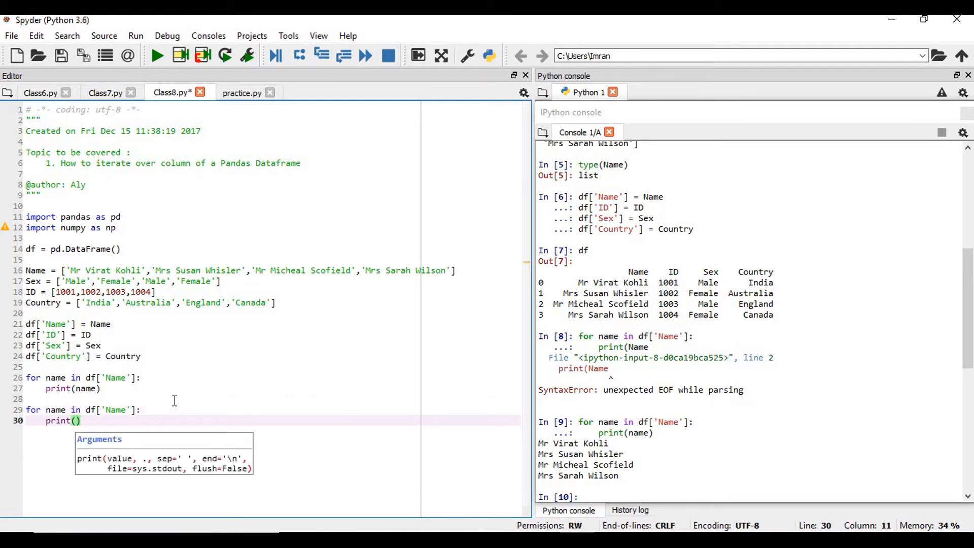
text(name)
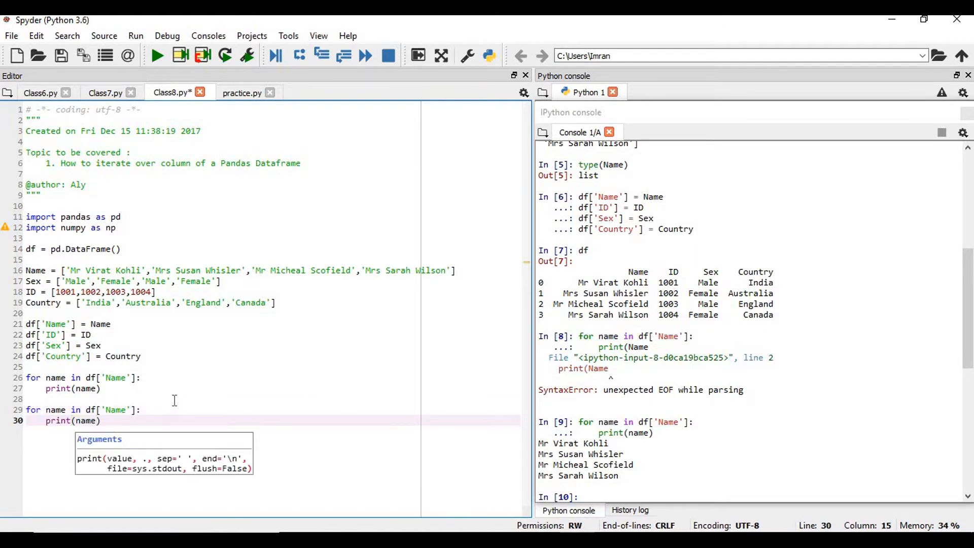
text(.upper())
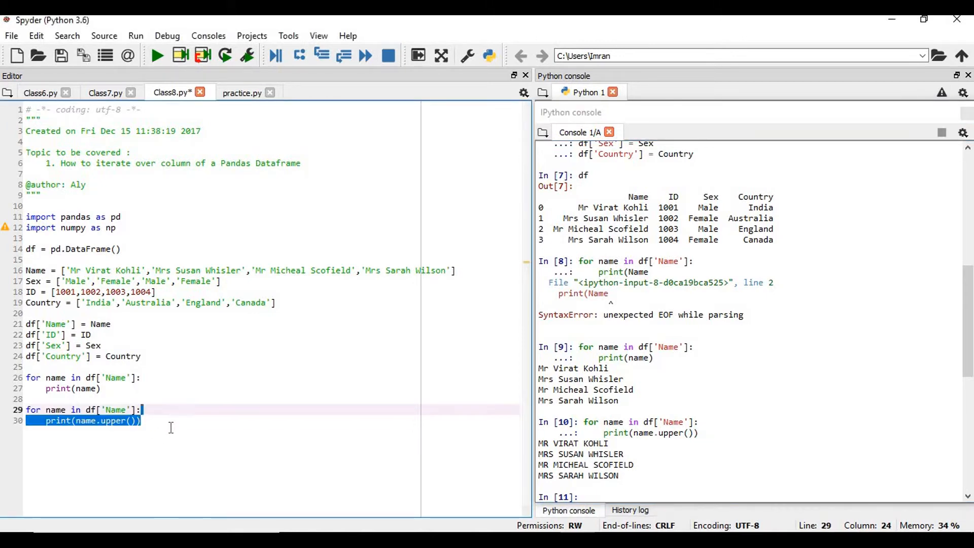
After running the uppercase loop, start a copy of it on the next line
click(169, 428)
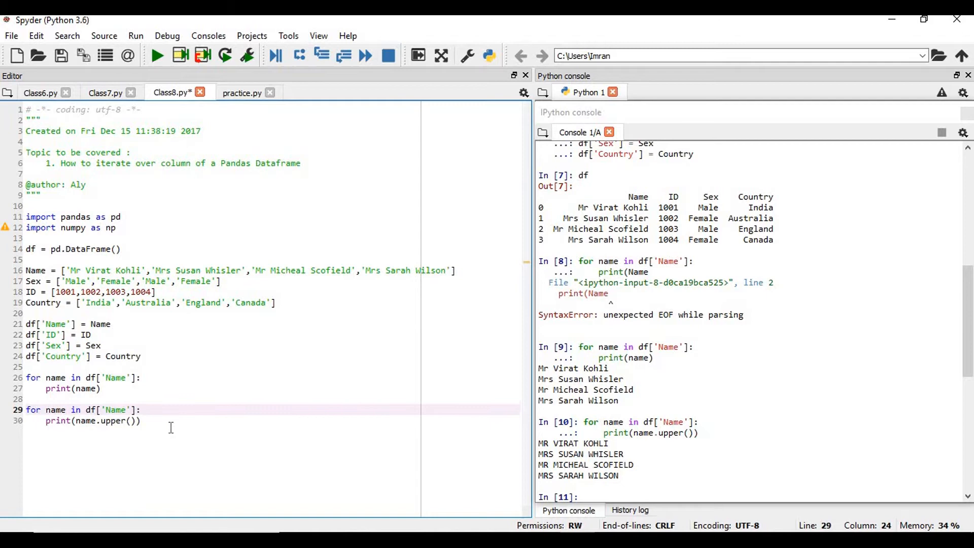
key(enter)
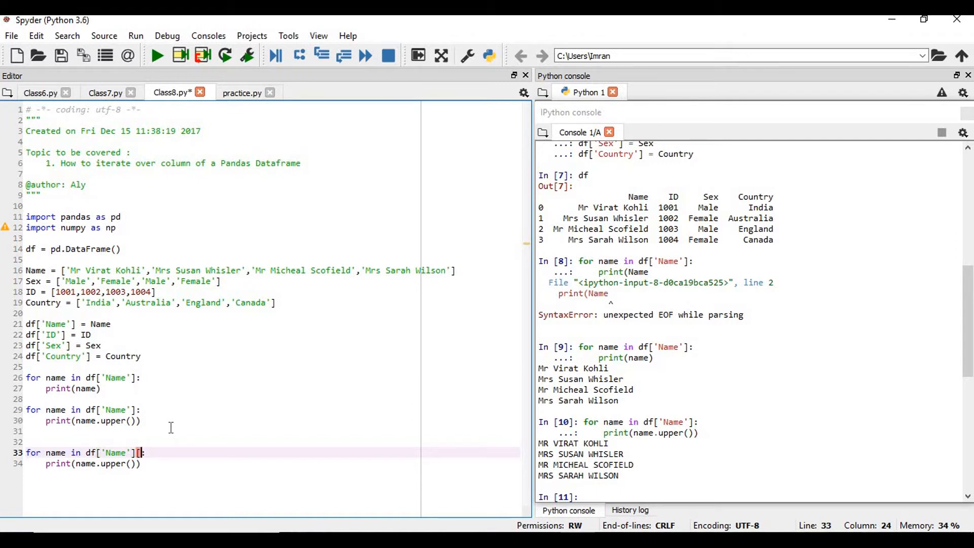
Slice the copied loop to df['Name'][0:3] and run it to print three uppercase names
text([0)
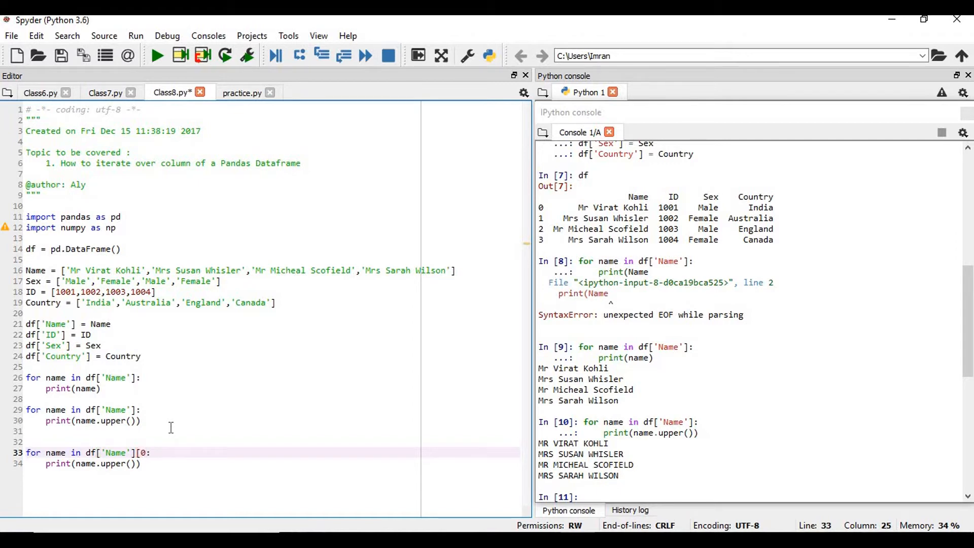
text(3]:)
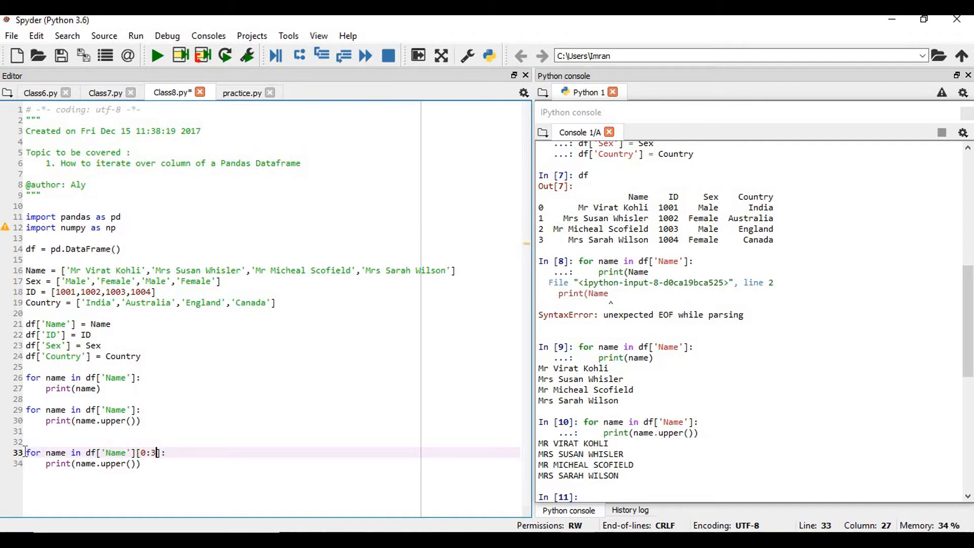
drag(27, 452, 142, 464)
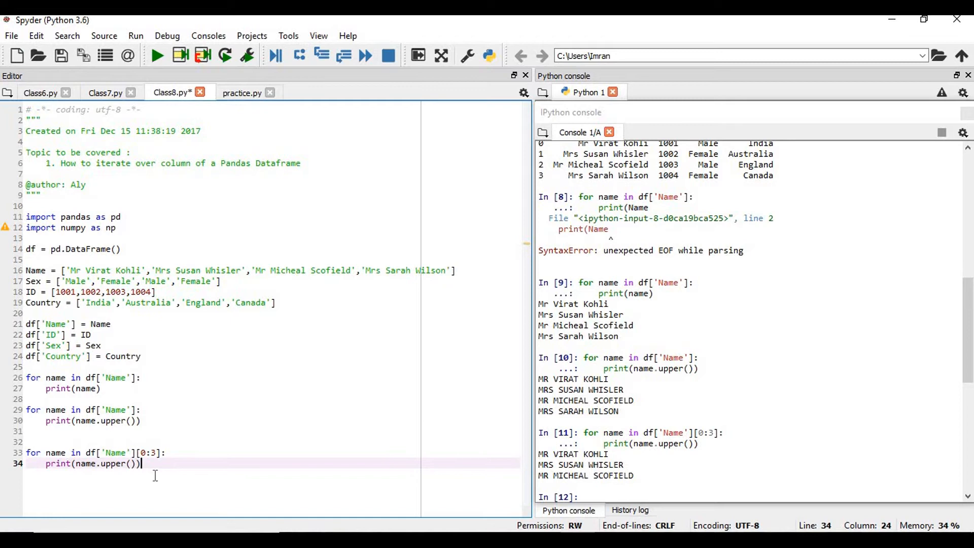
key(enter)
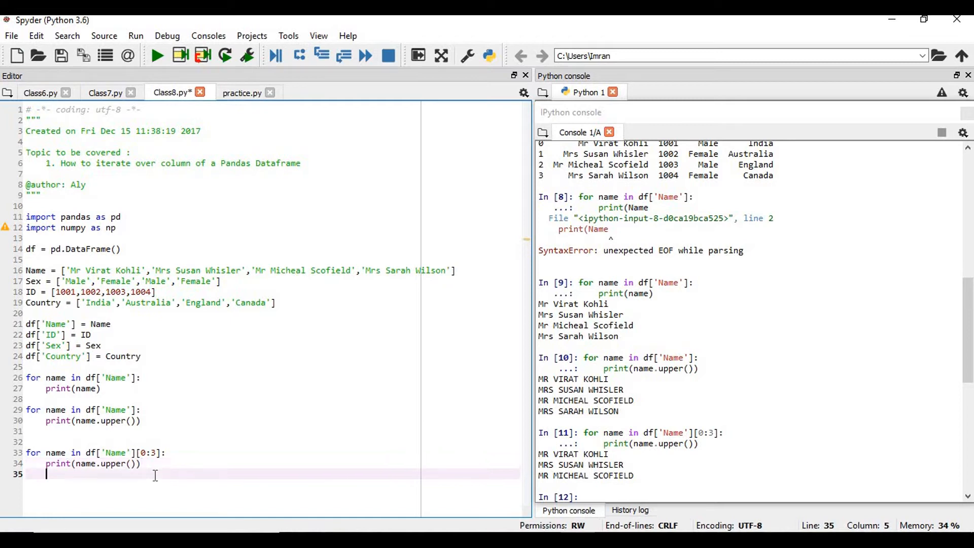
Write df['Name'].apply(lambda x: x.upper()) after a blank line
key(enter)
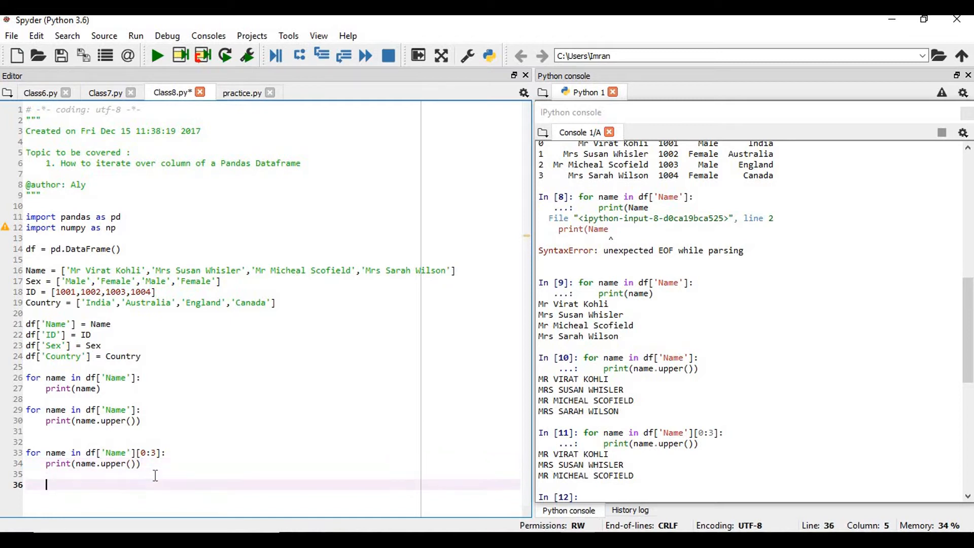
key(enter)
text(df[)
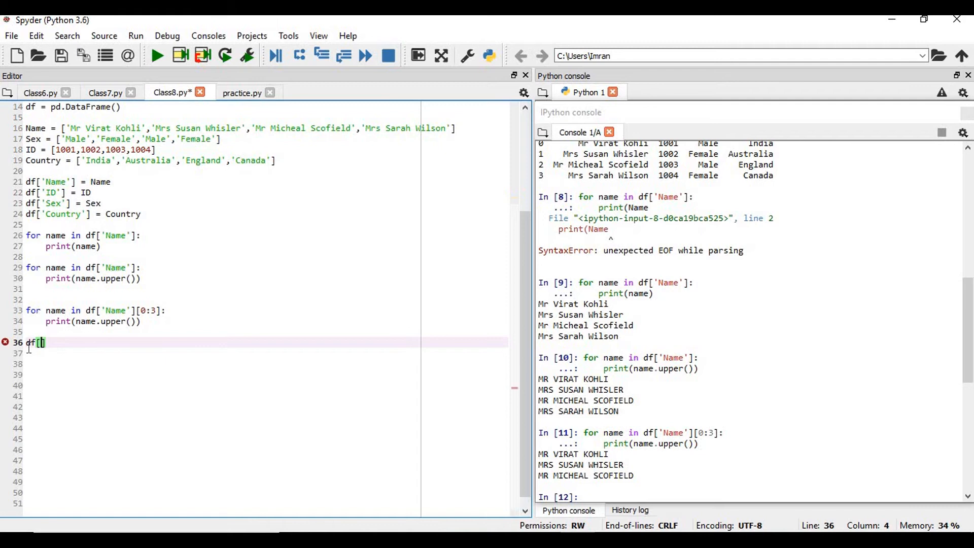
text('Name)
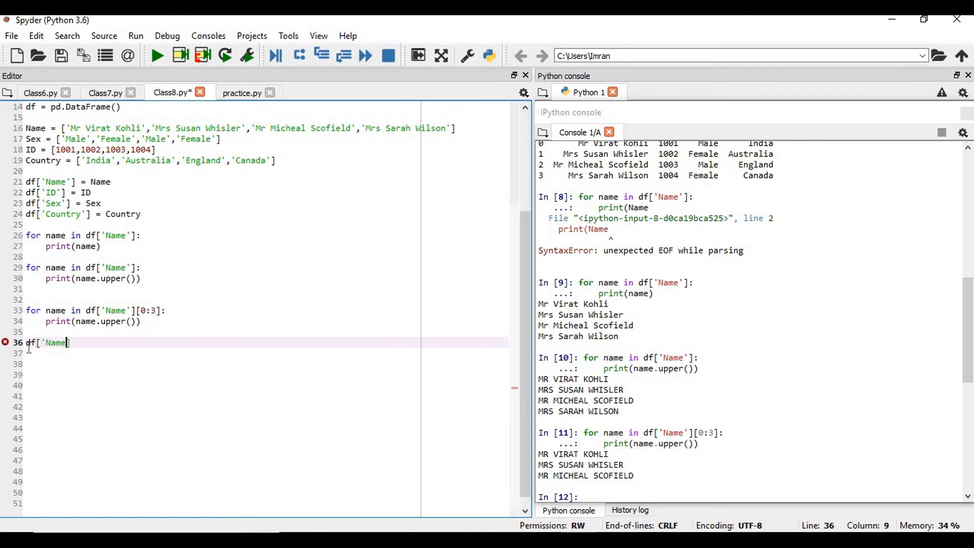
text('])
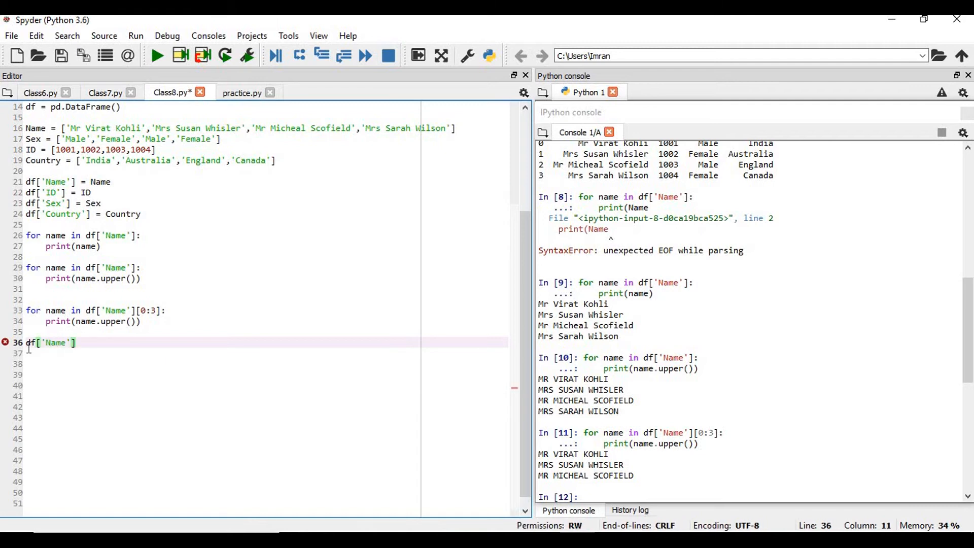
text(.app)
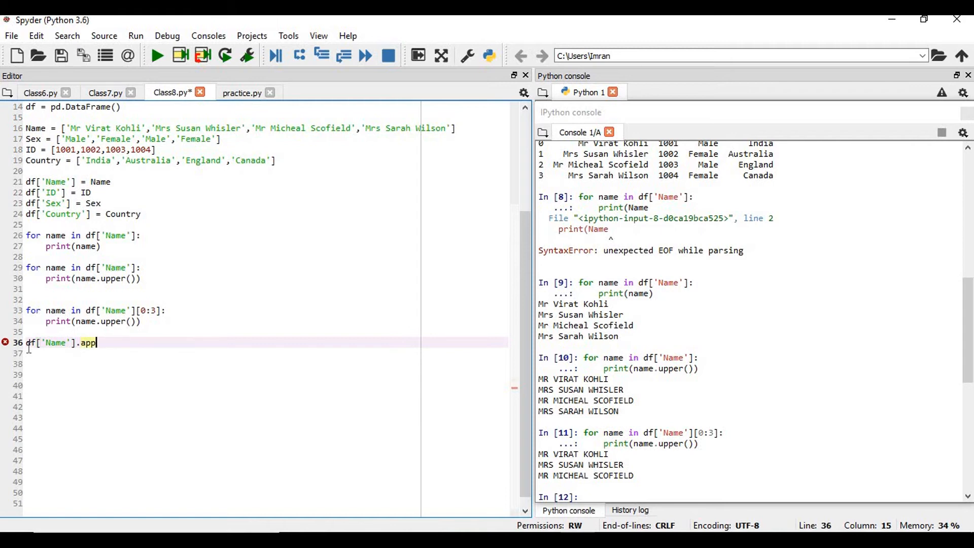
text(ly()
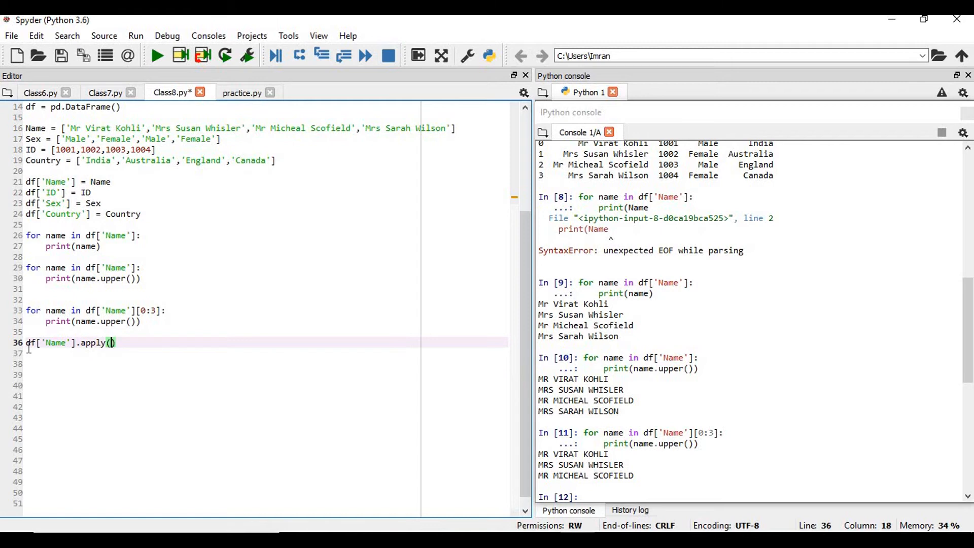
text(lamb)
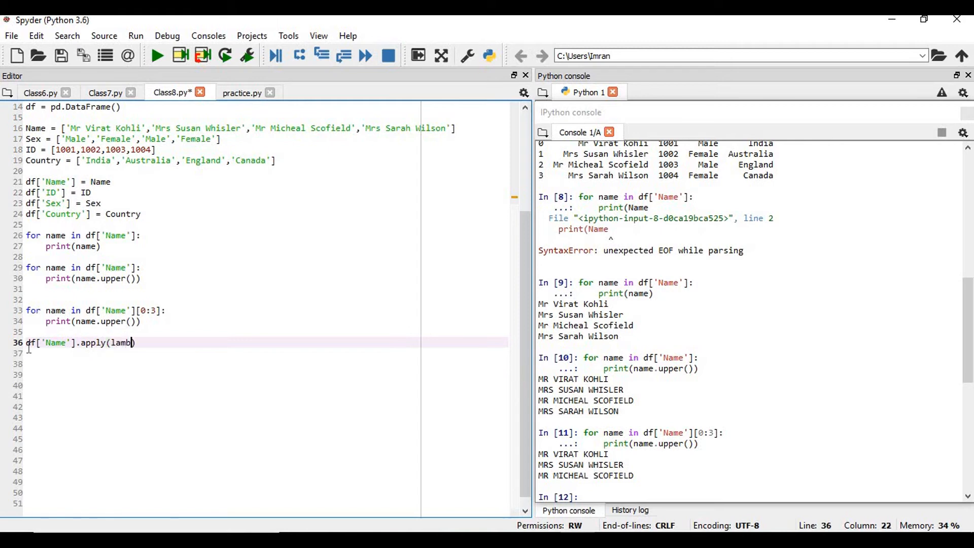
text(x:)
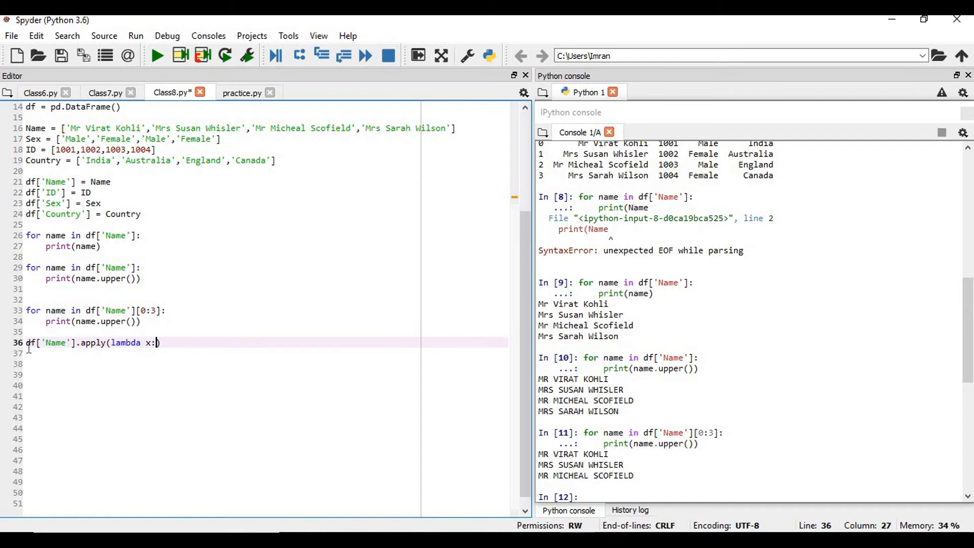
text(x.u)
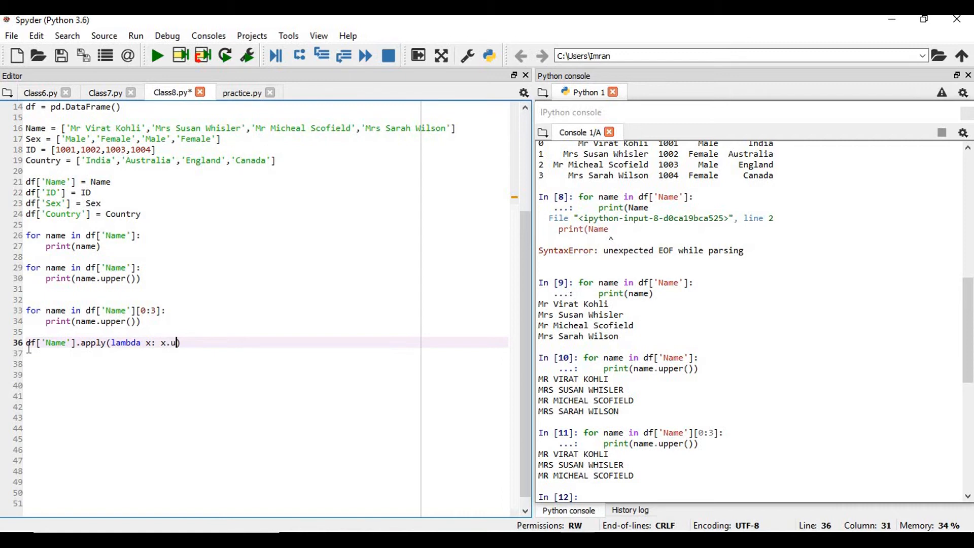
text(pper())
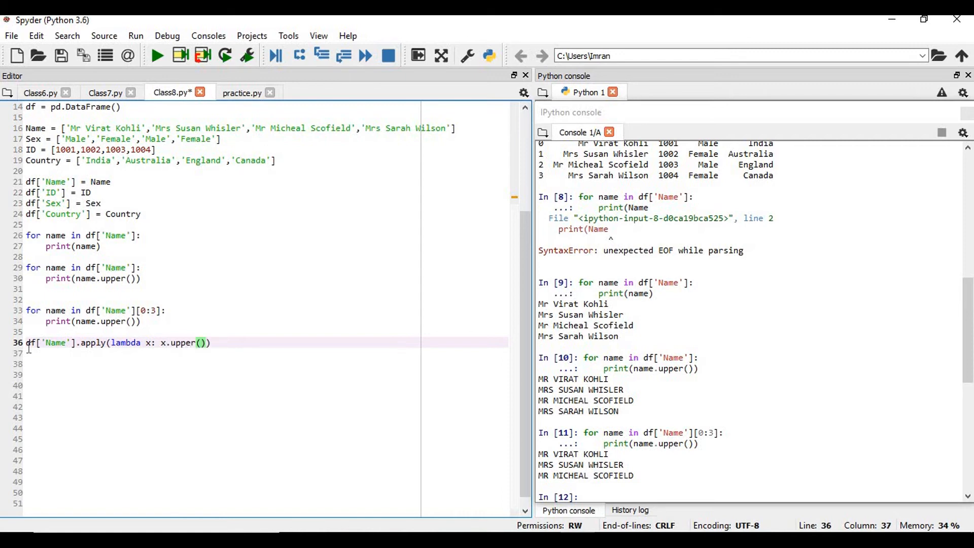
Run the apply line showing the four uppercased names, then redisplay df
key(enter)
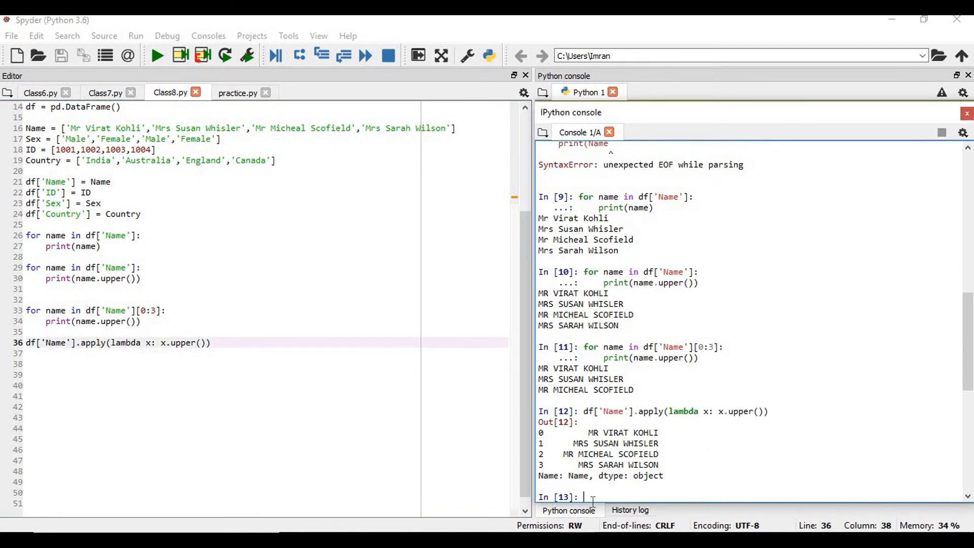
text(df[')
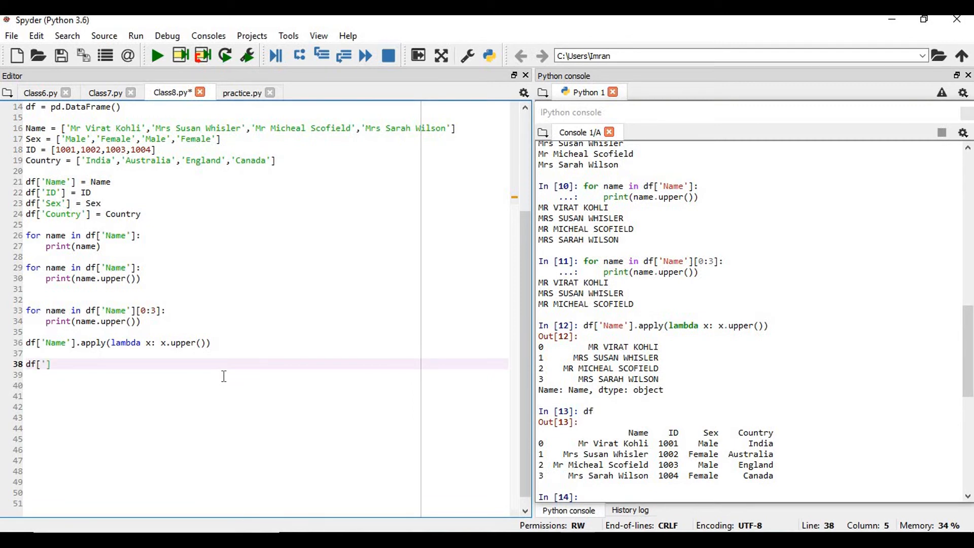
Assign df['Upper_case'] = df['Name'].apply(lambda x: x.upper()) and run it
text(Uper)
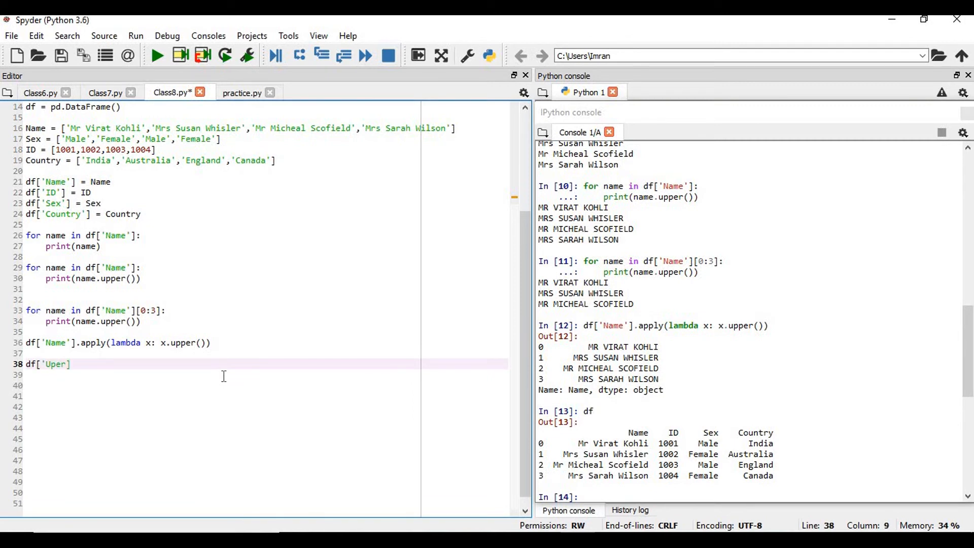
text(p)
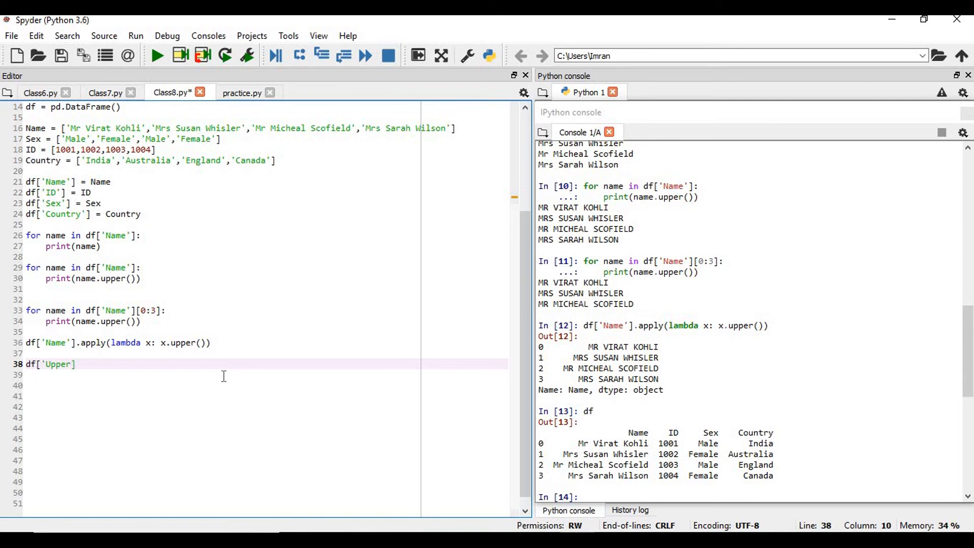
text(_case)
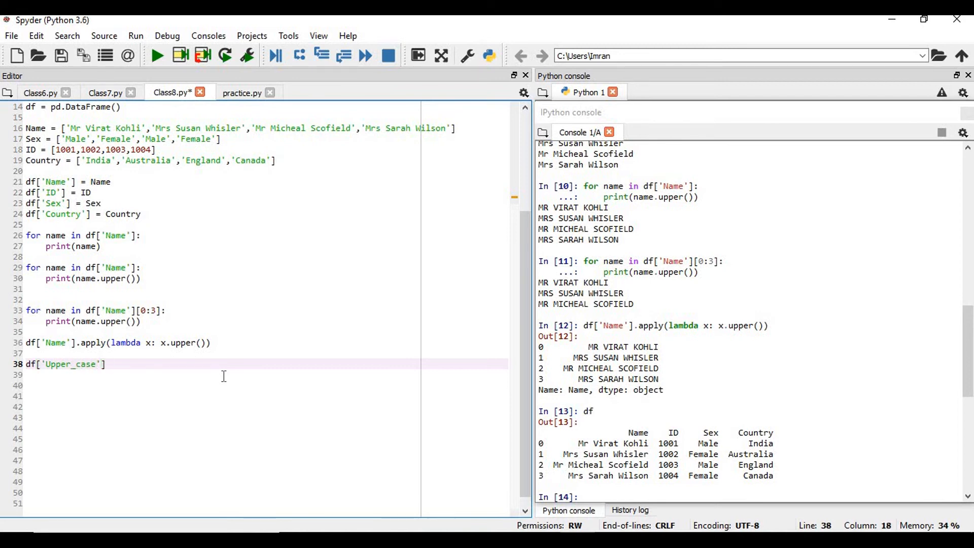
text(= df)
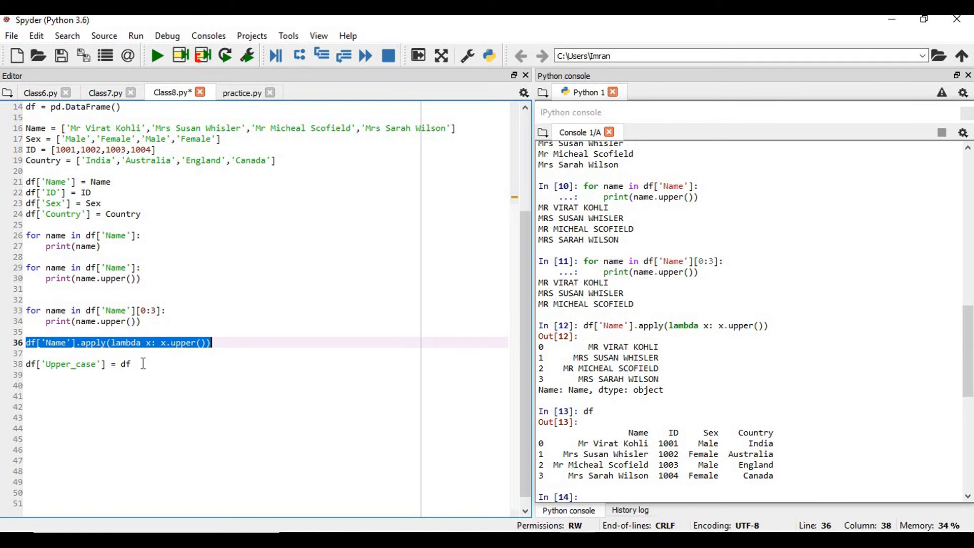
text(['Name'].apply(lambda x: x.upper()))
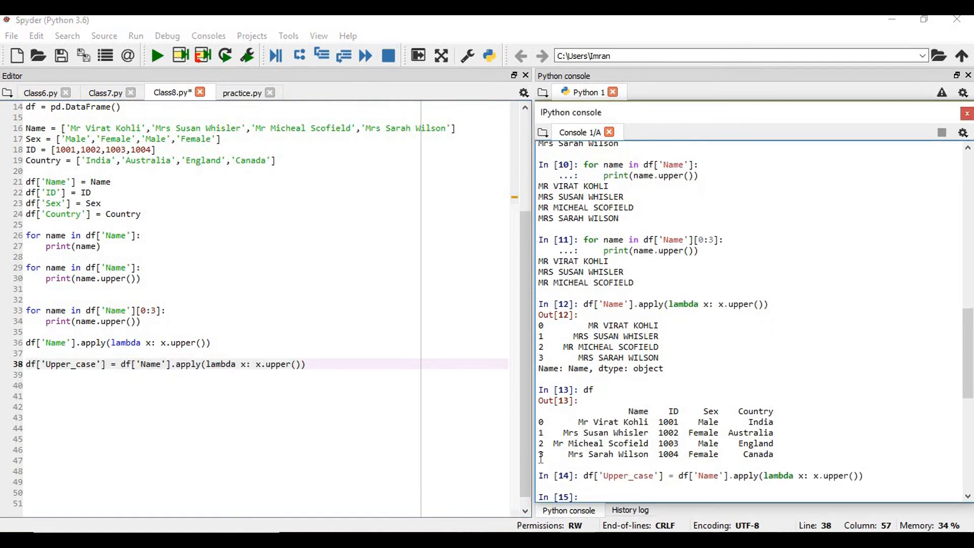
text(d)
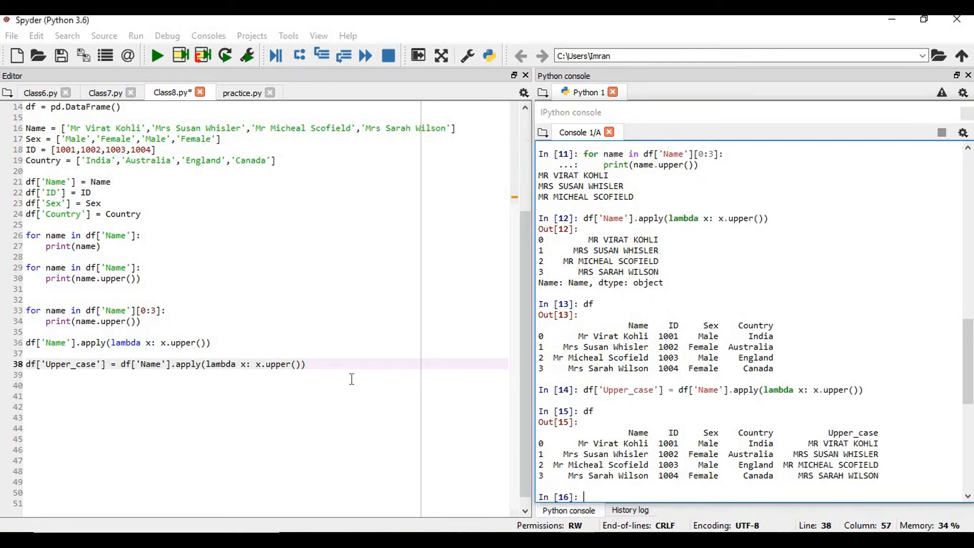
key(enter)
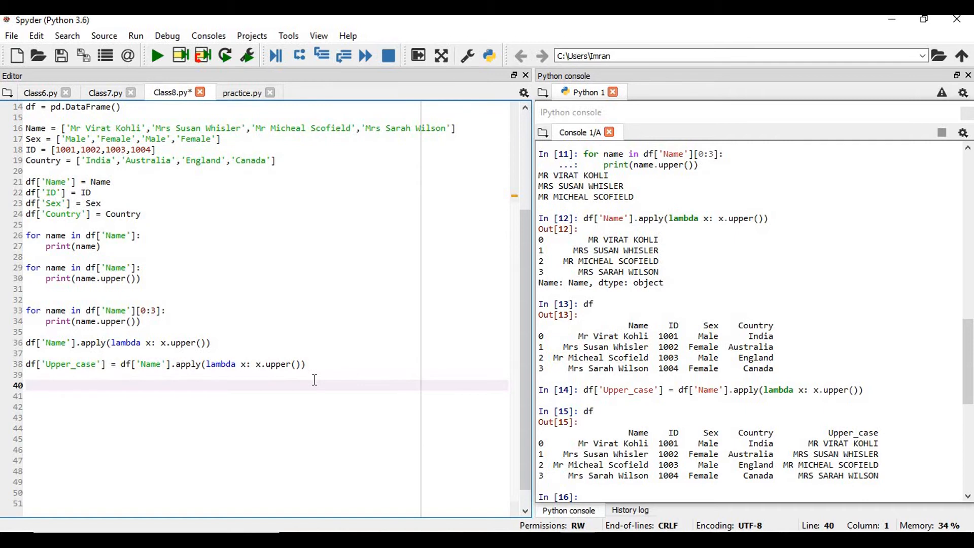
Write for column in df: print(df.columns) and run it, printing the column Index
text(for column in df)
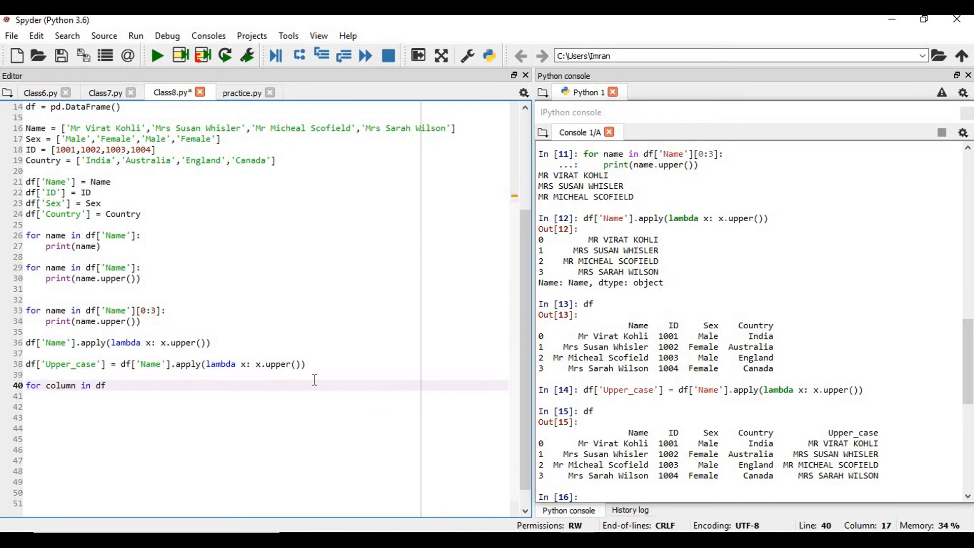
text(:)
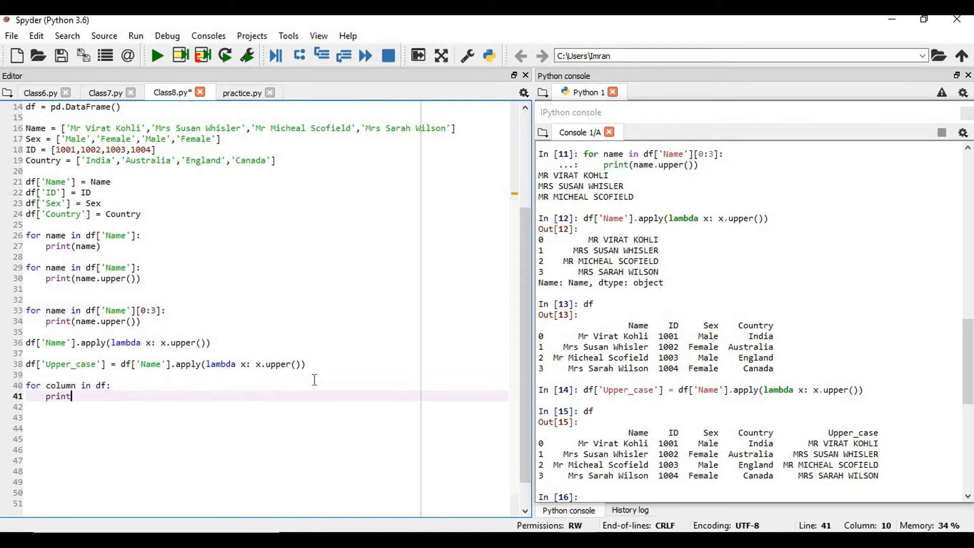
text((df.column)
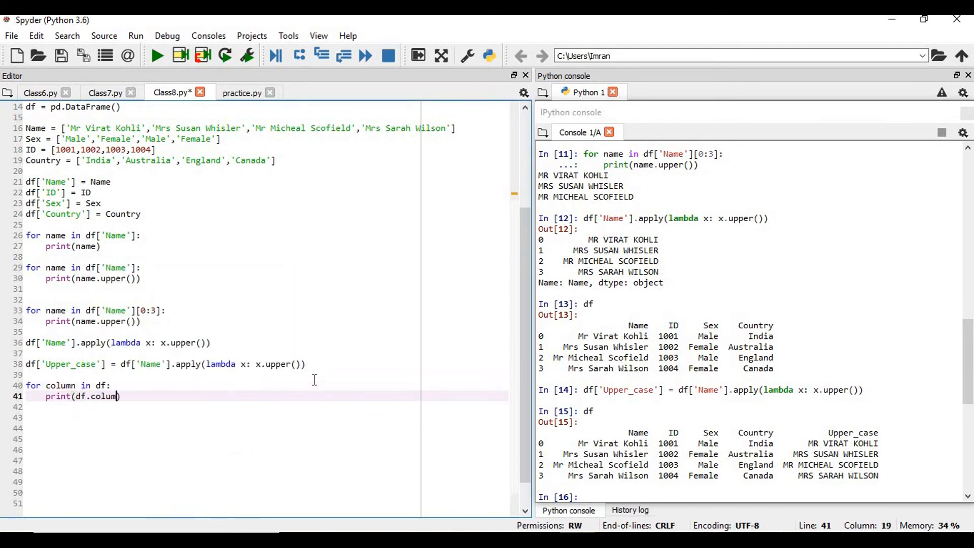
text(n)
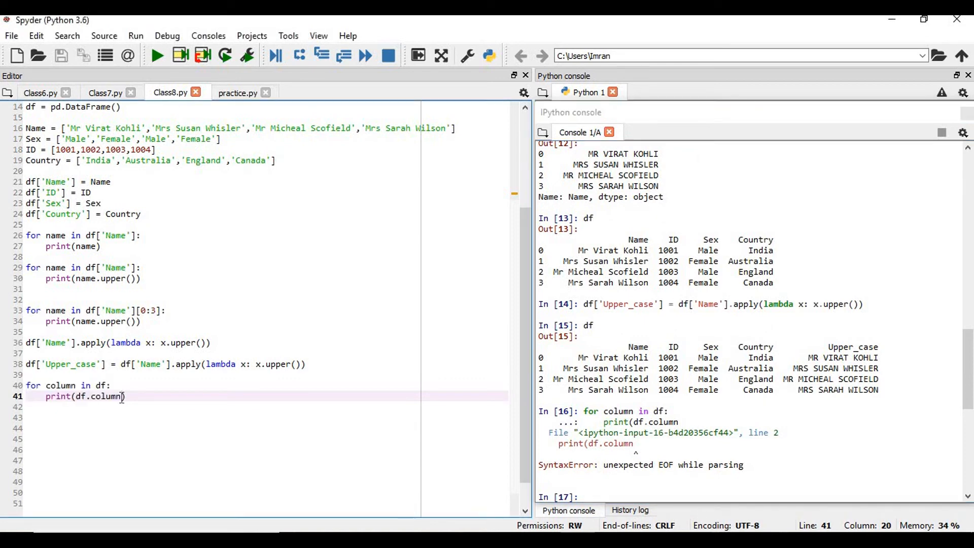
text(s)
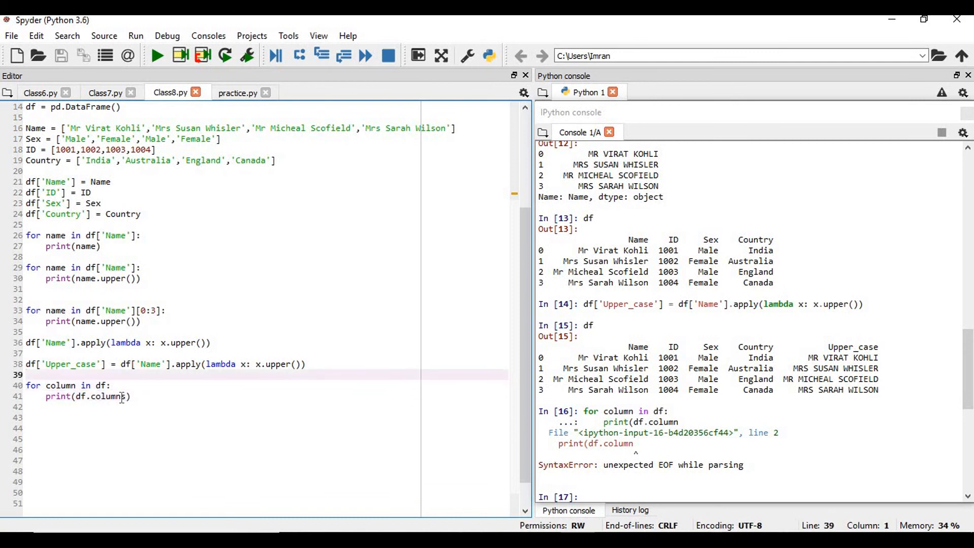
drag(26, 386, 130, 397)
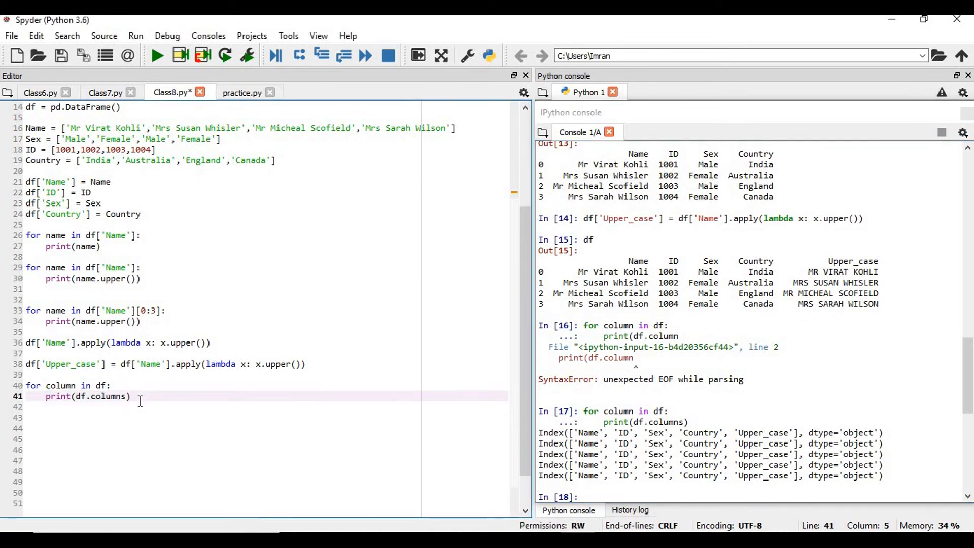
Rewrite the print to df[column], save the script and select the loop to rerun
key(Backspace)
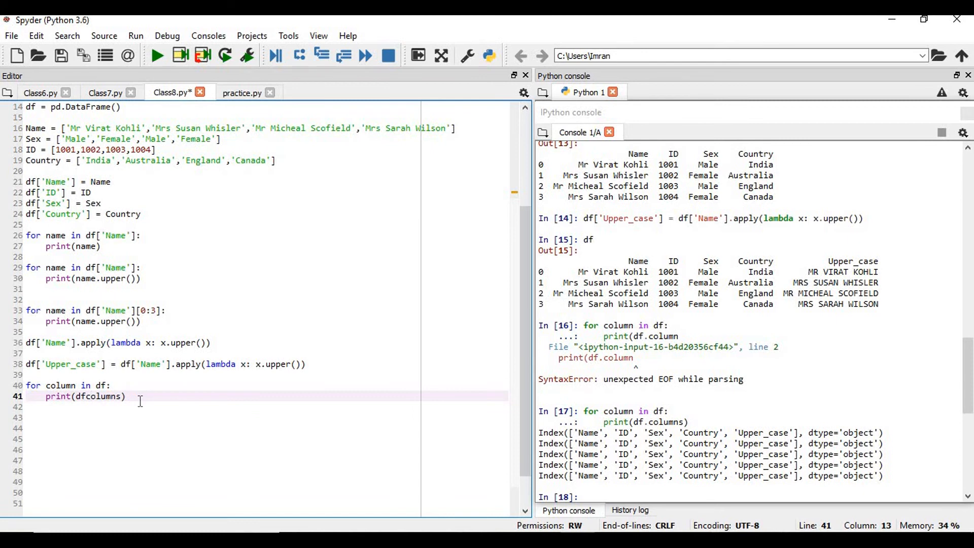
text([)
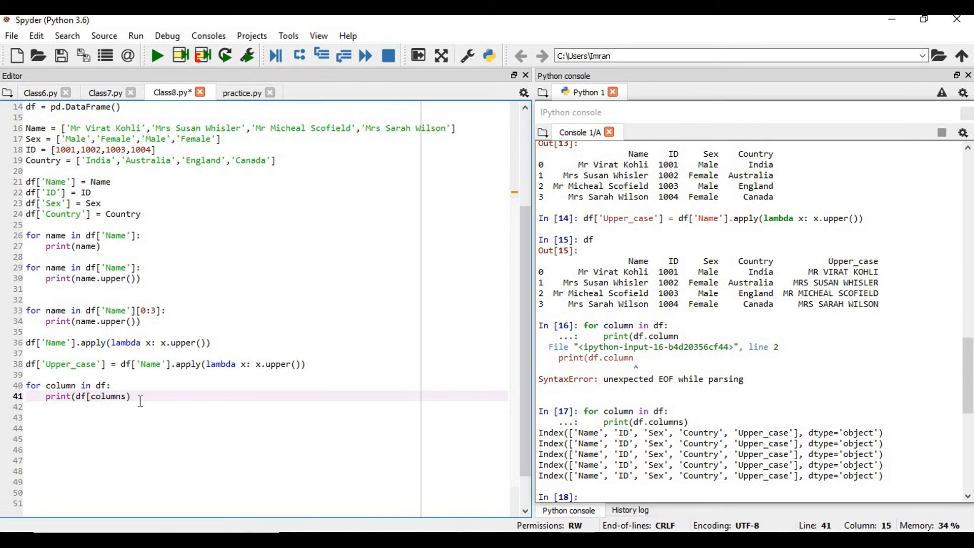
click(111, 397)
text(])
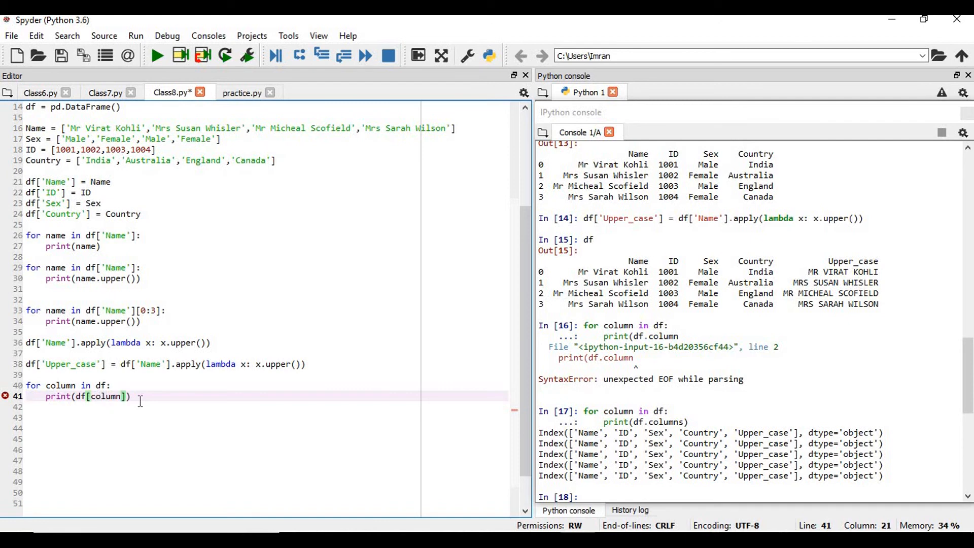
key(ctrl+s)
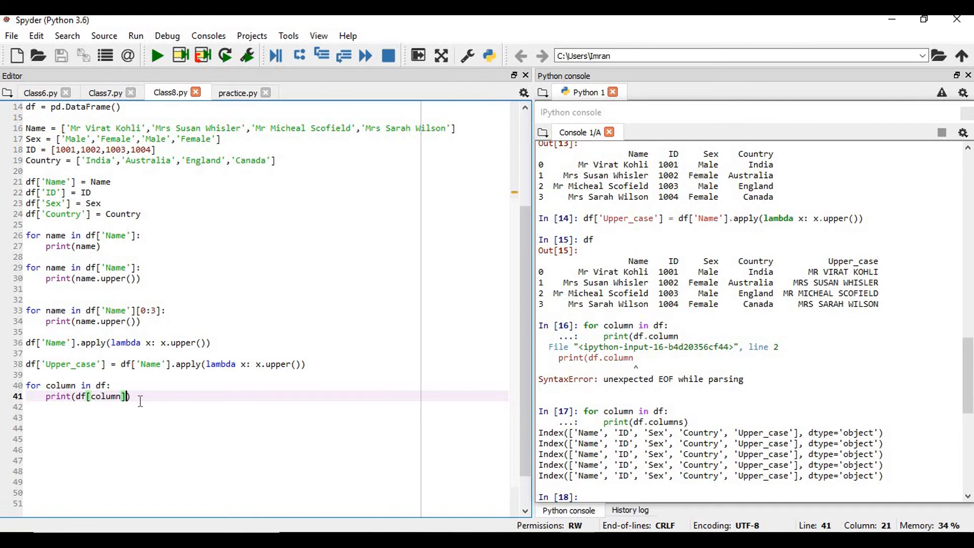
drag(24, 385, 129, 396)
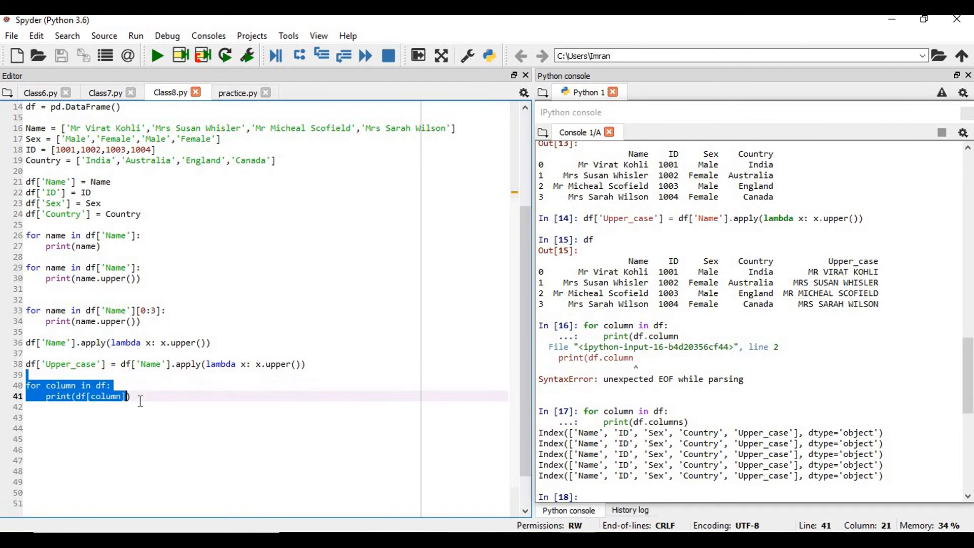